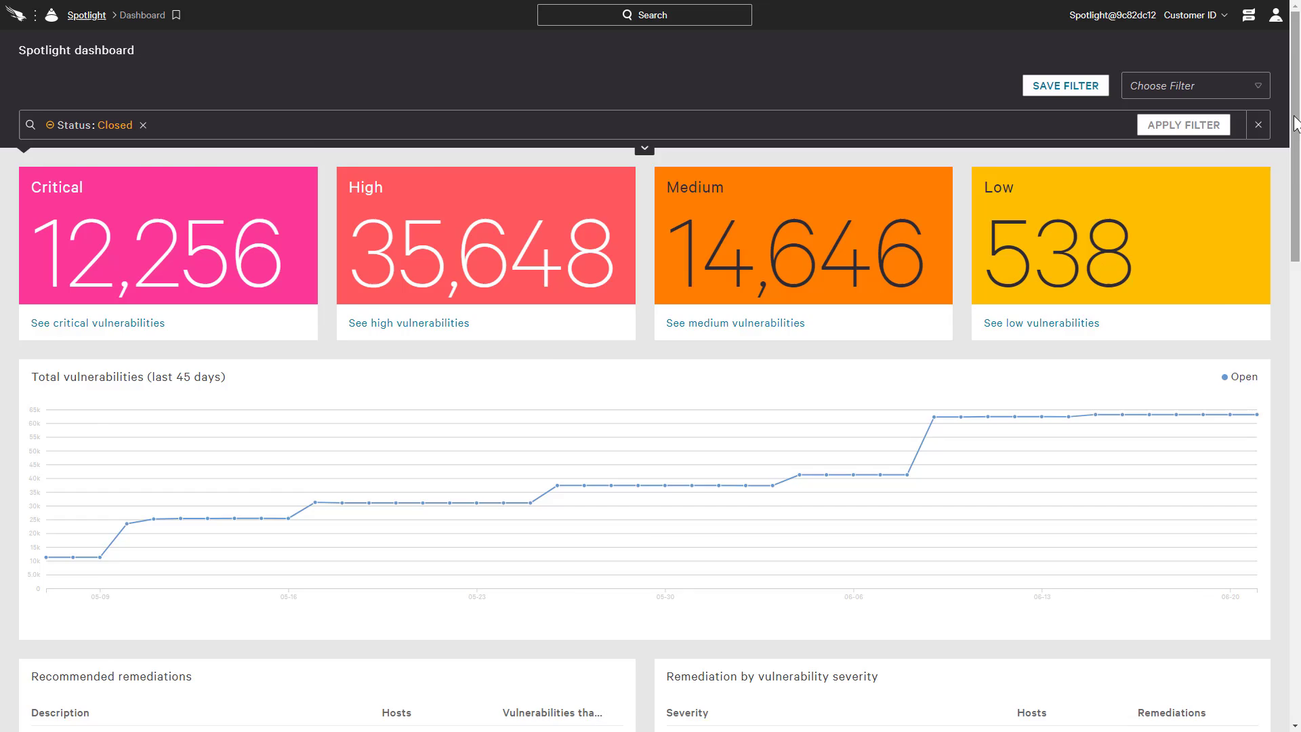
Step: Filter the high-severity open vulnerabilities to Mozilla Firefox, leaving the Update Mozilla Firefox remediation
{"action": "scroll", "scroll_direction": "down", "scroll_amount": 3}
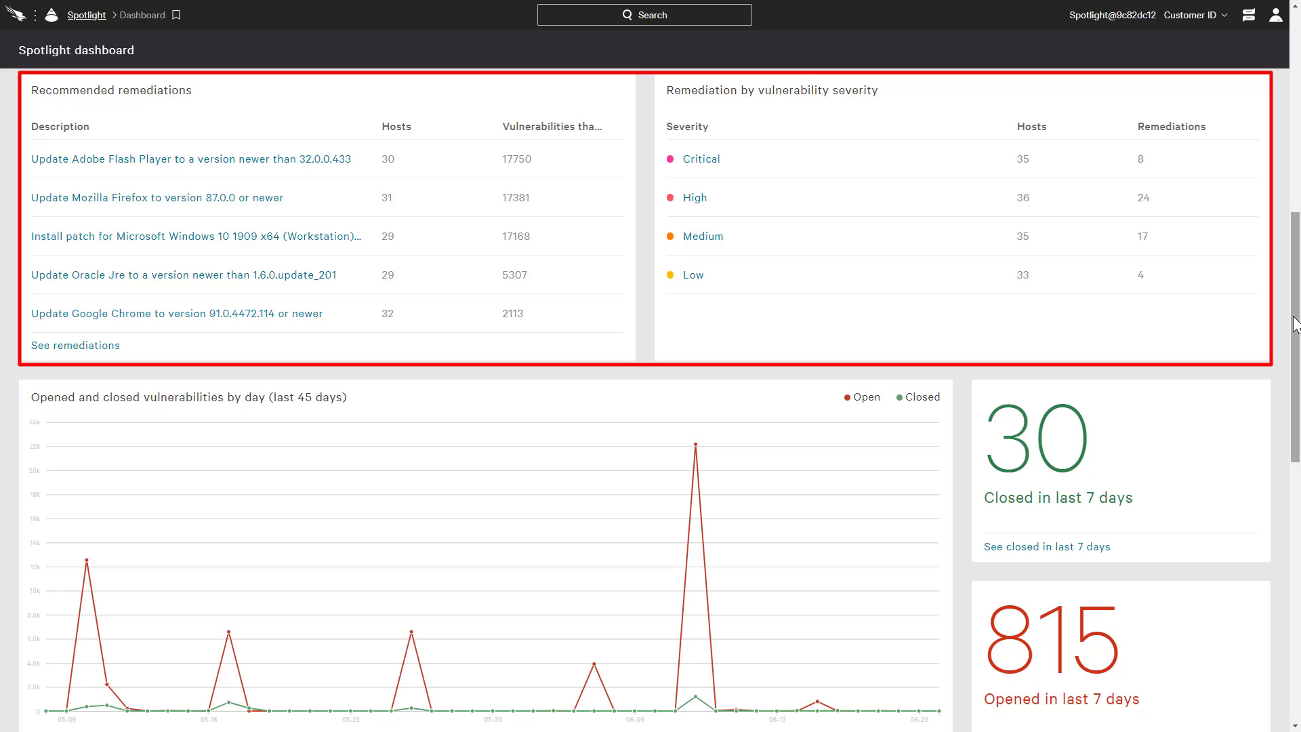
{"action": "mouse_move", "coordinate": [701, 205]}
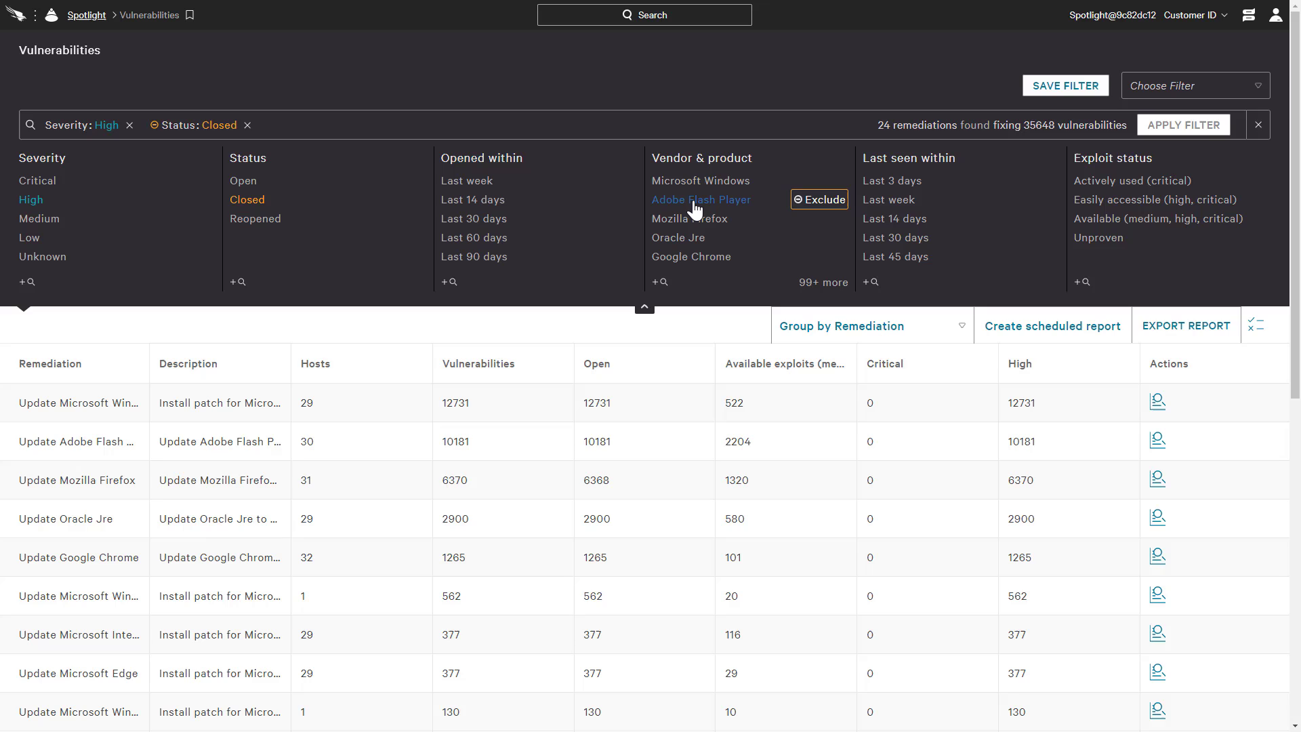
{"action": "mouse_move", "coordinate": [716, 114]}
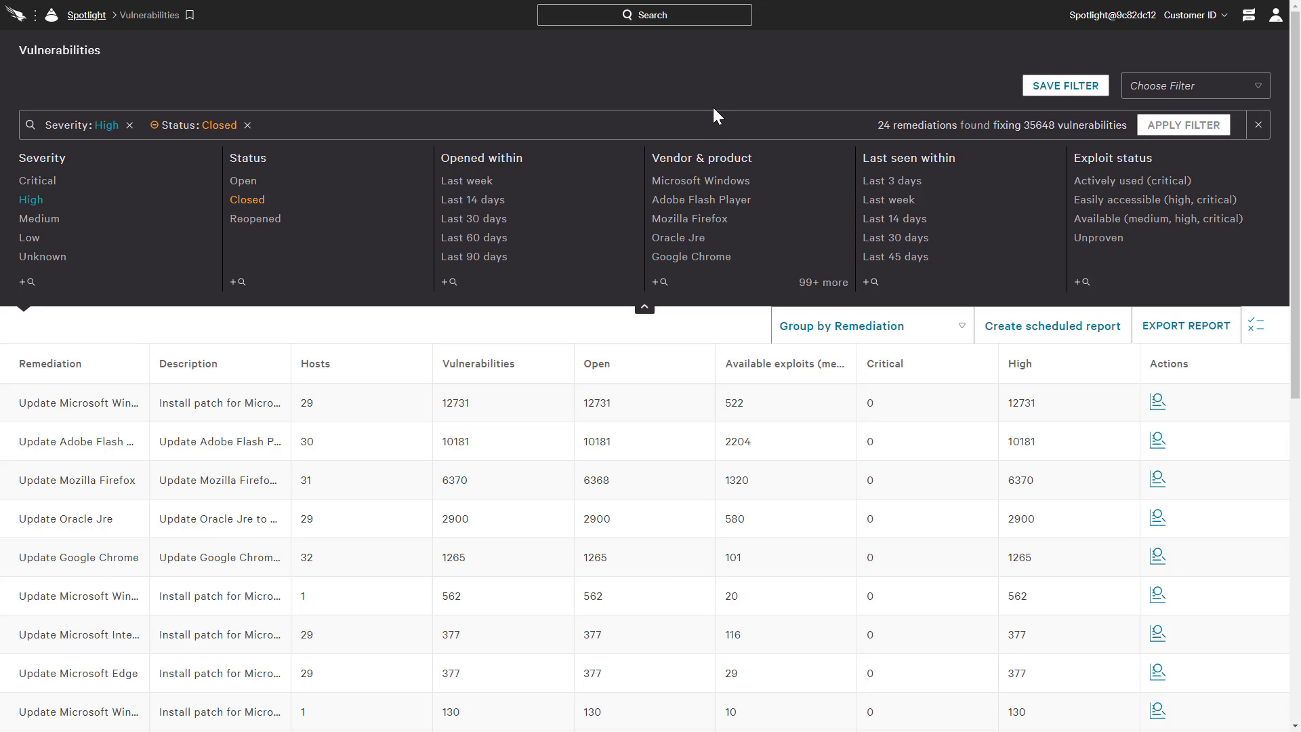
{"action": "mouse_move", "coordinate": [700, 180]}
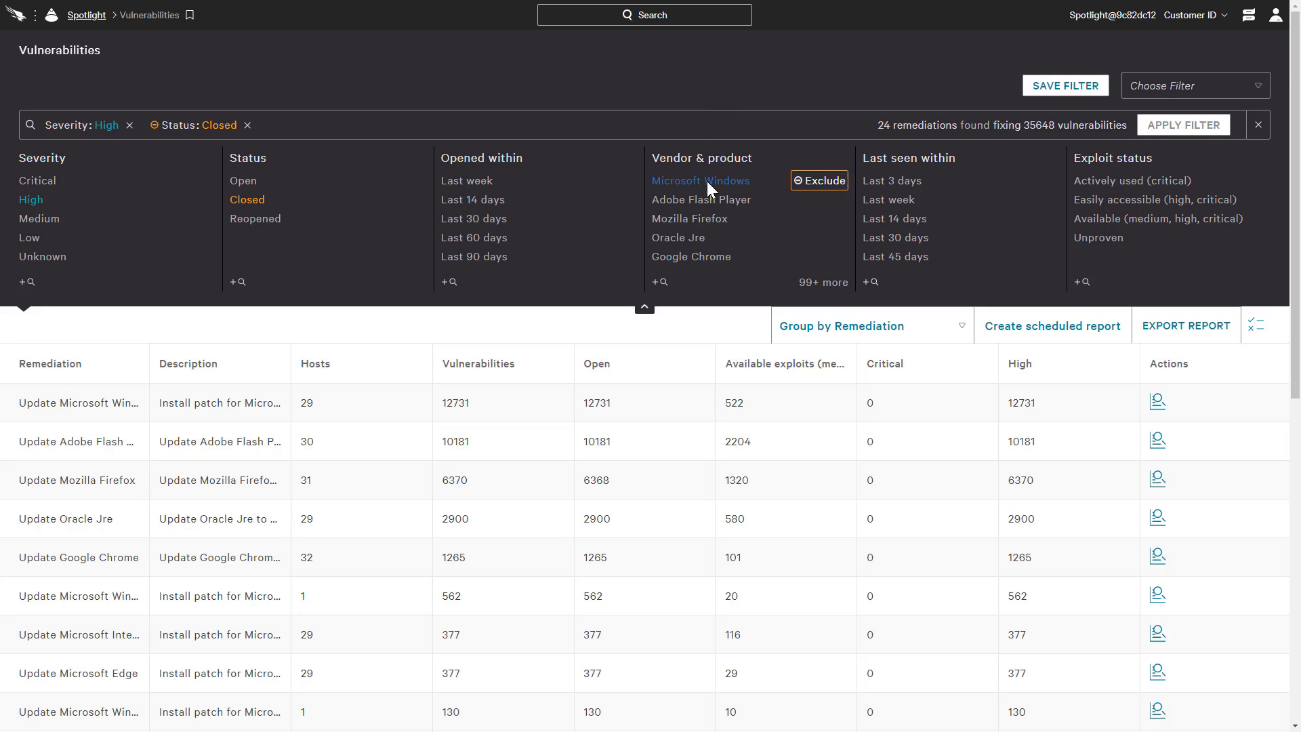
{"action": "left_click", "coordinate": [689, 218]}
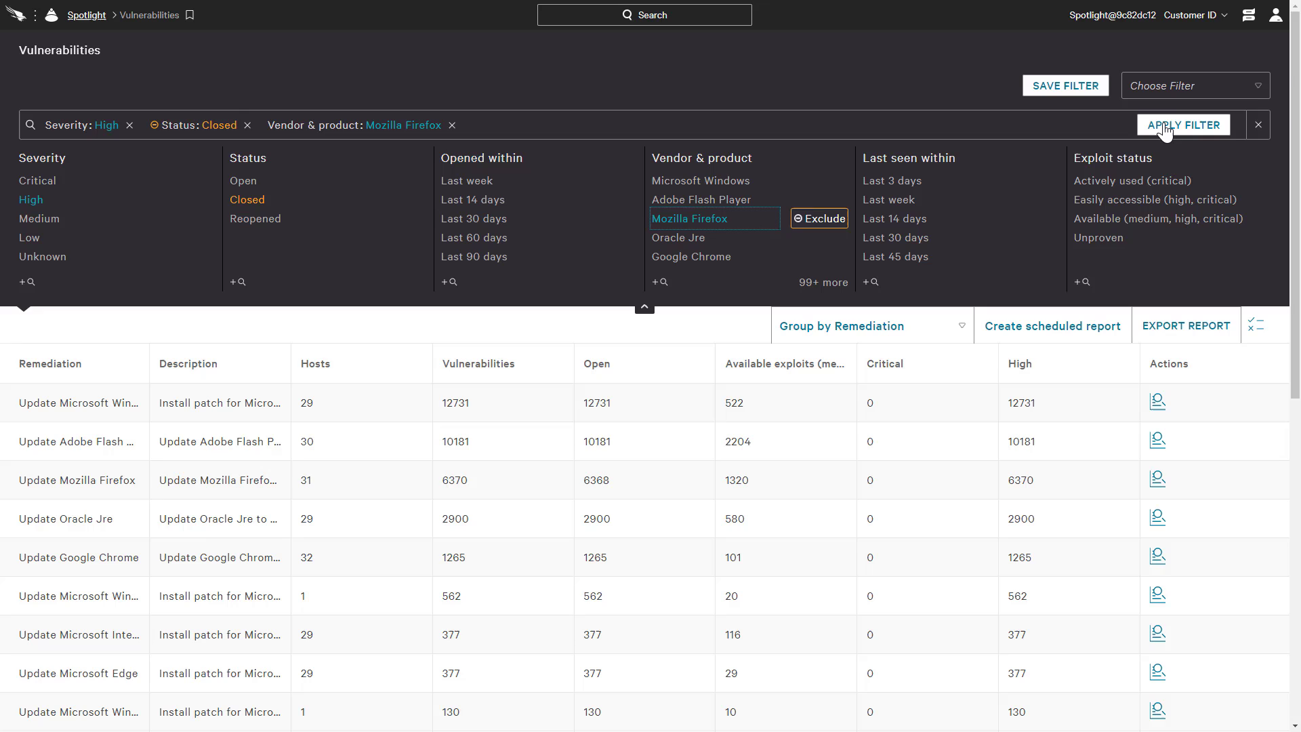
{"action": "left_click", "coordinate": [1182, 124]}
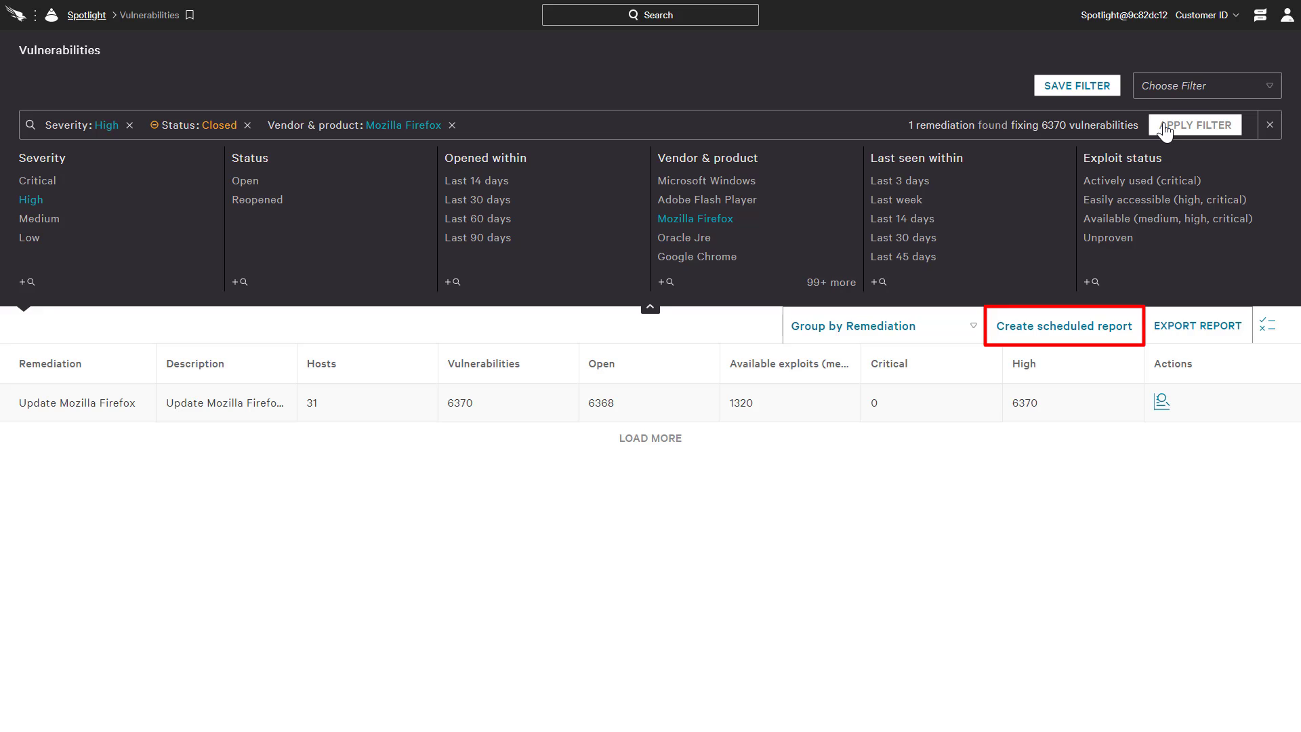
{"action": "mouse_move", "coordinate": [1107, 237]}
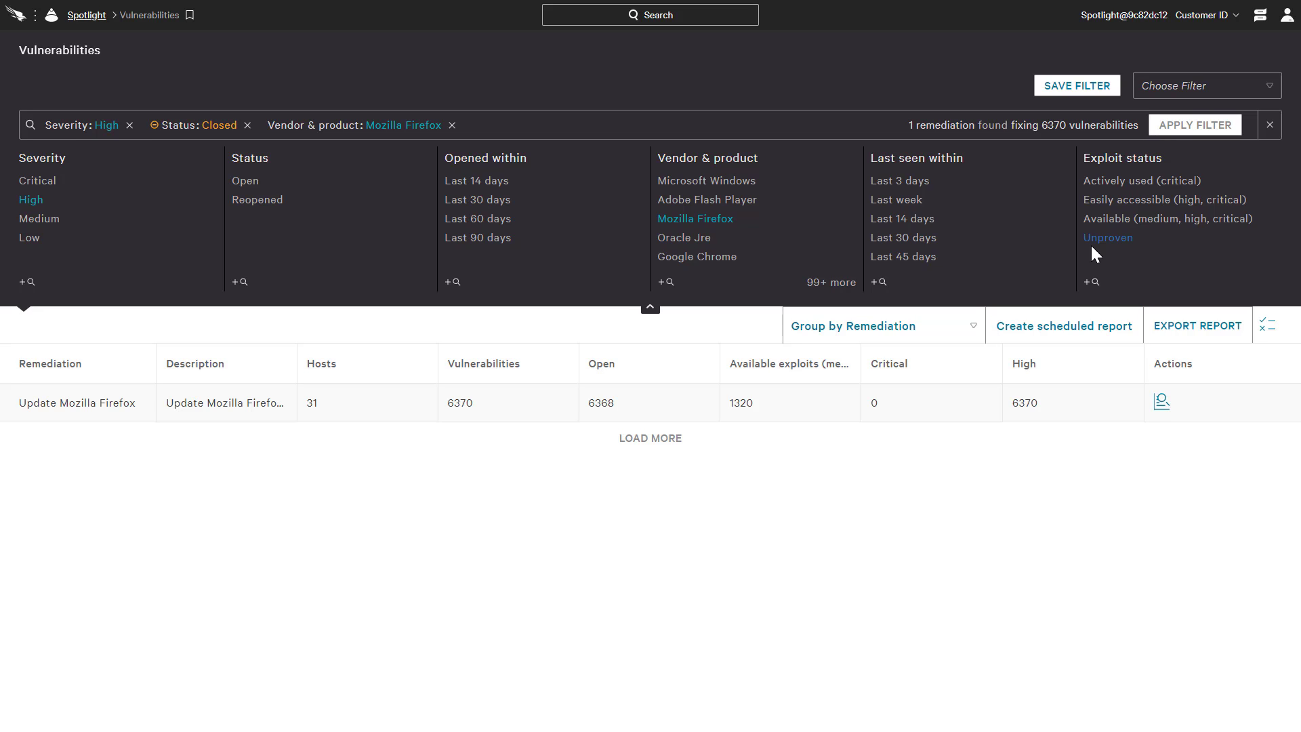
Step: Start a scheduled report from the filtered vulnerability results
{"action": "left_click", "coordinate": [1063, 325]}
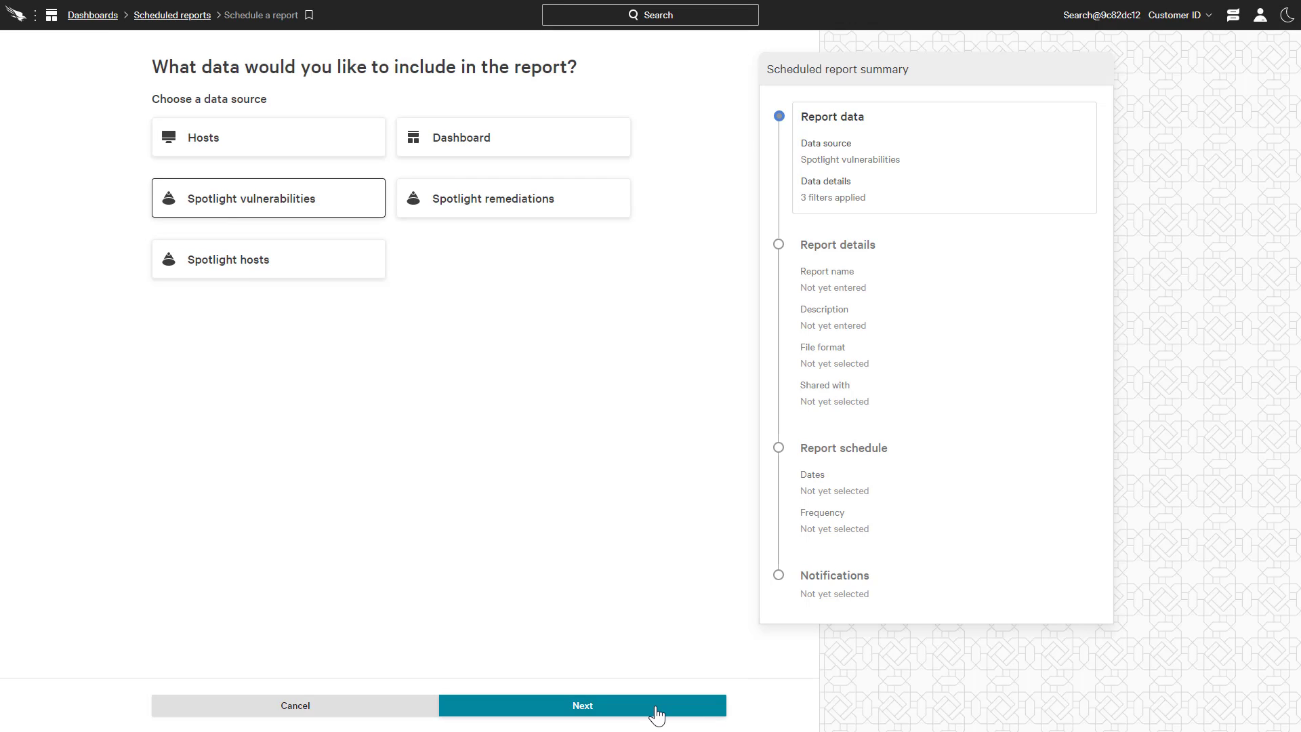
{"action": "left_click", "coordinate": [581, 704]}
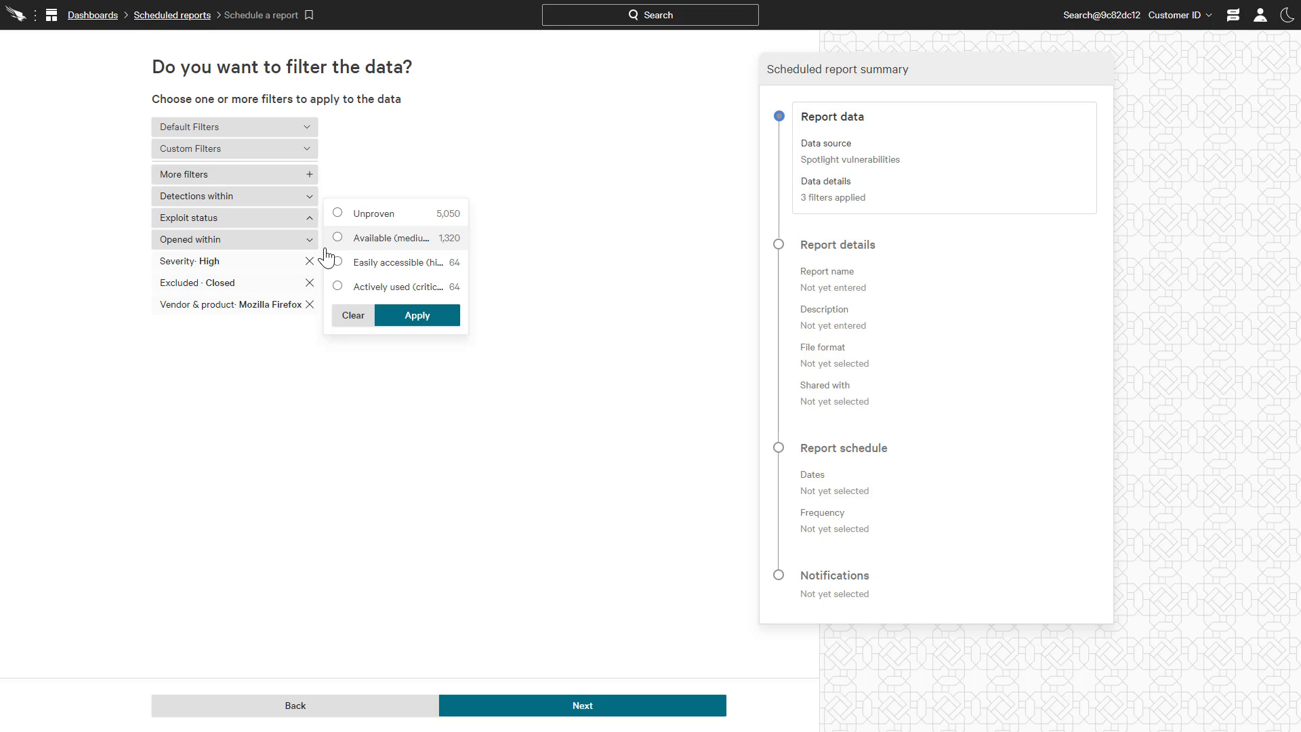
Step: Add exploit-status and opened-within-last-14-days filters, bringing the report to five filters
{"action": "left_click", "coordinate": [337, 239]}
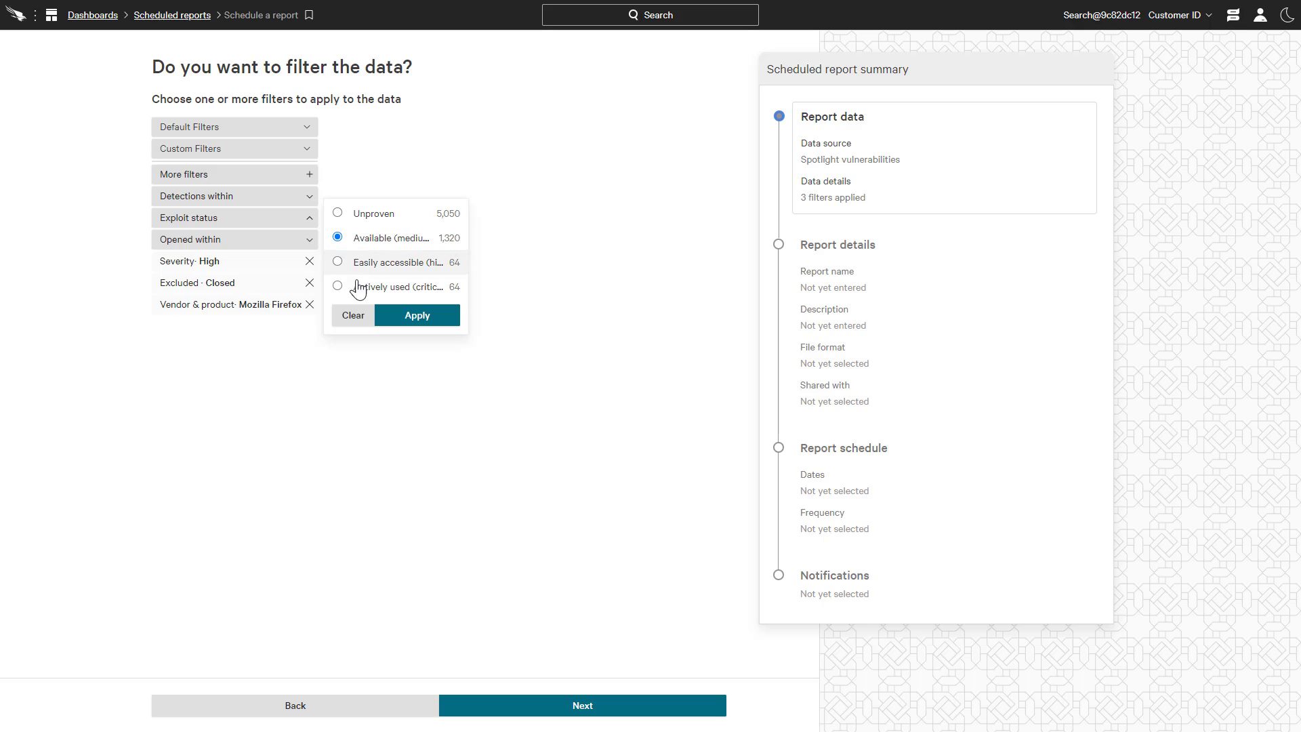
{"action": "left_click", "coordinate": [416, 316]}
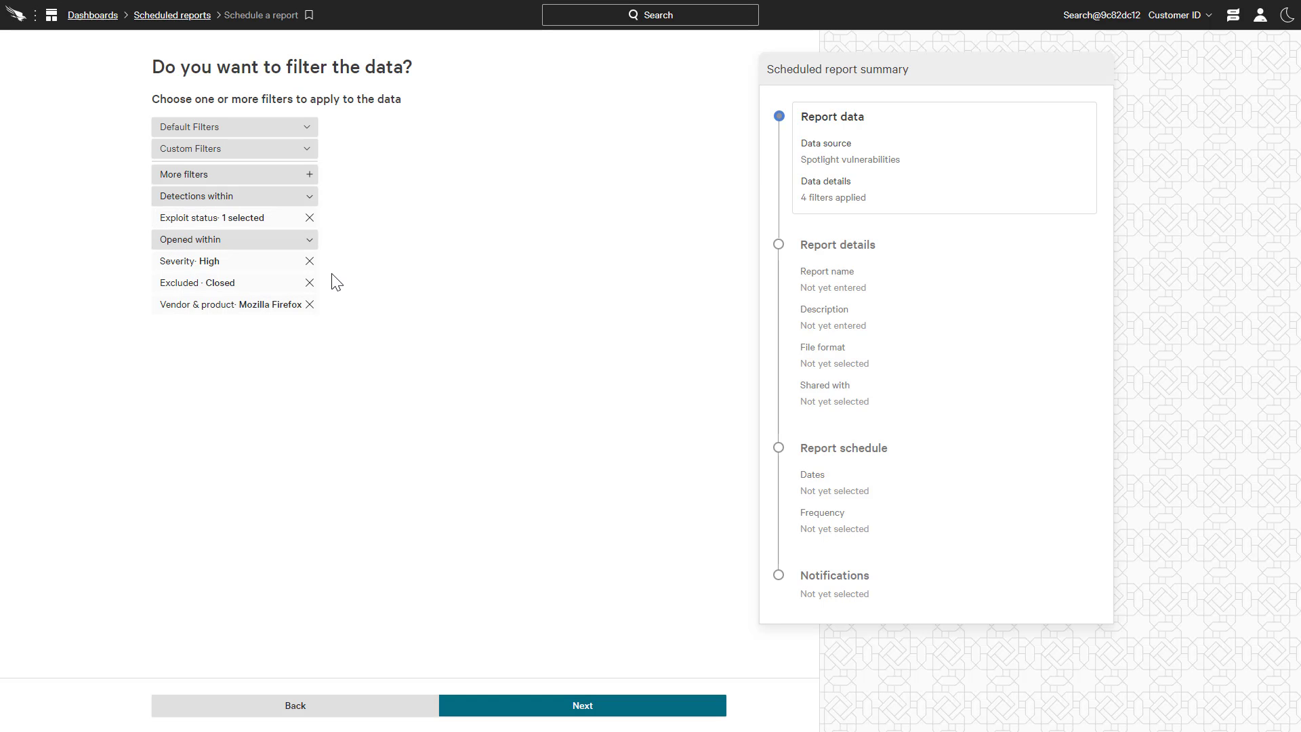
{"action": "mouse_move", "coordinate": [322, 265]}
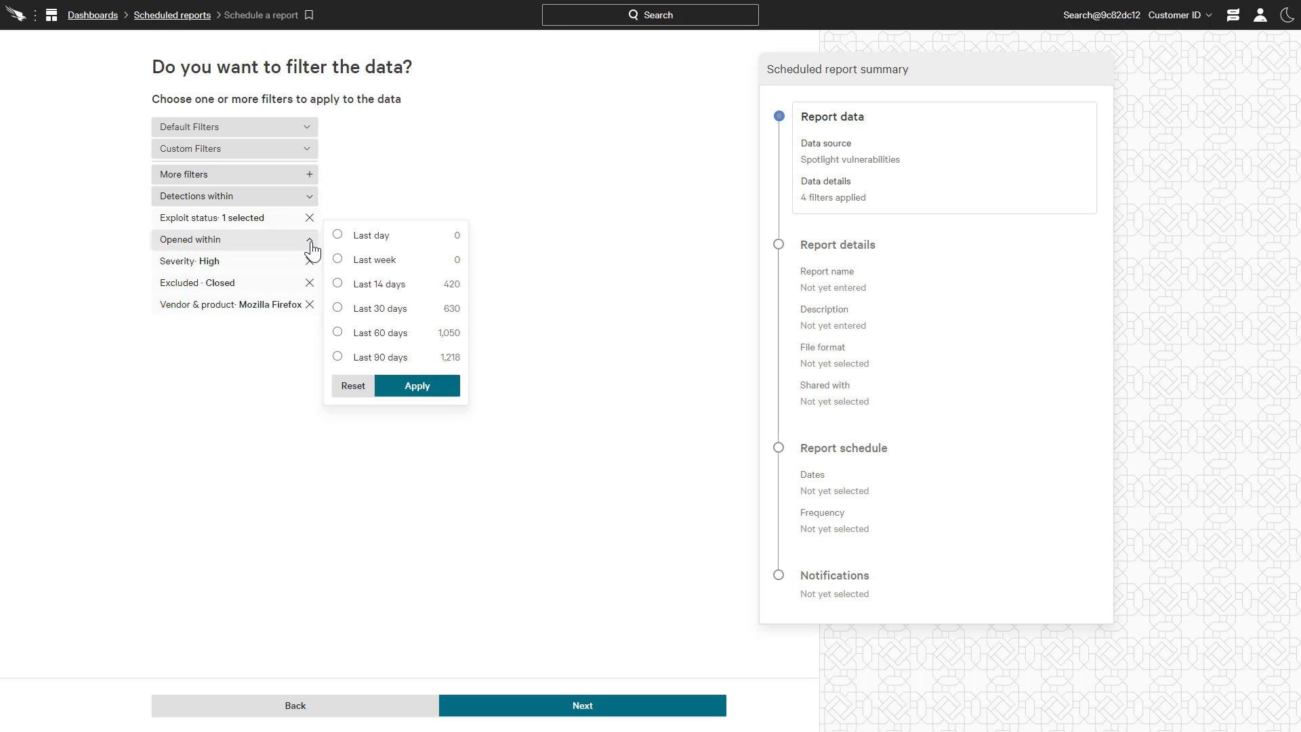
{"action": "left_click", "coordinate": [337, 283]}
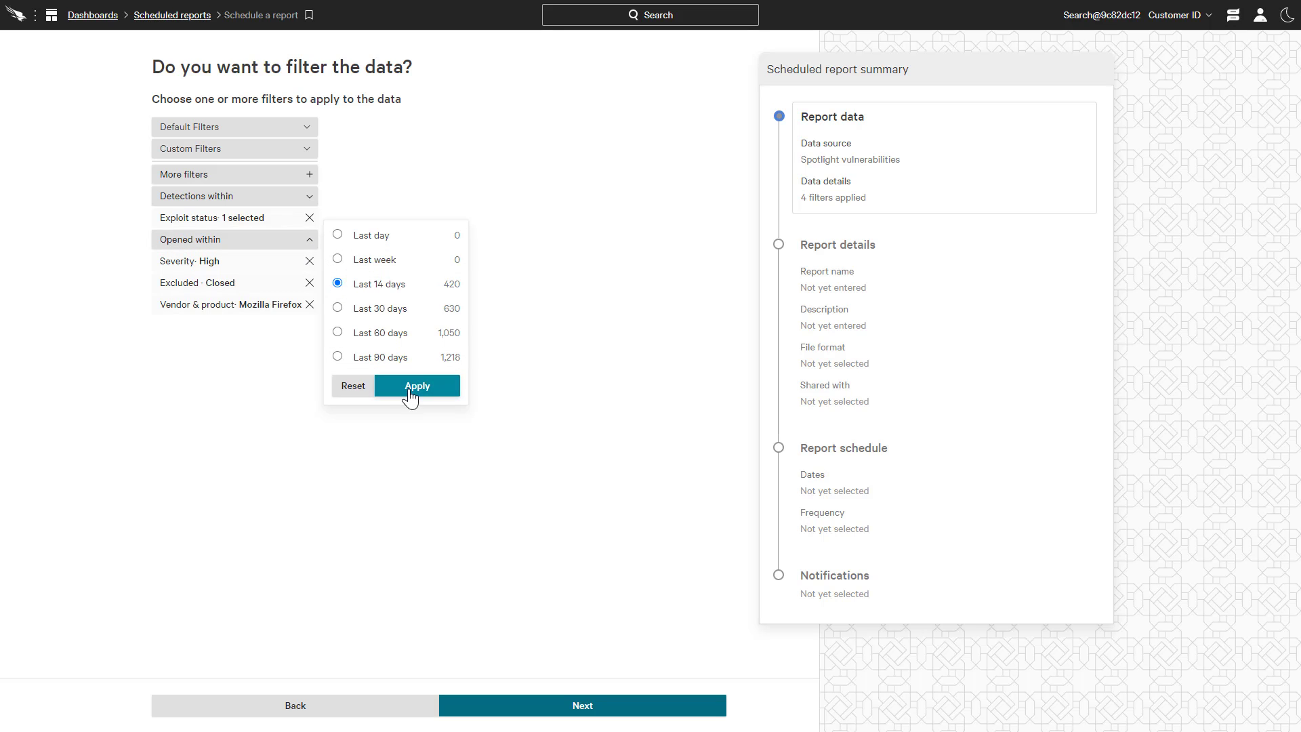
{"action": "left_click", "coordinate": [416, 385]}
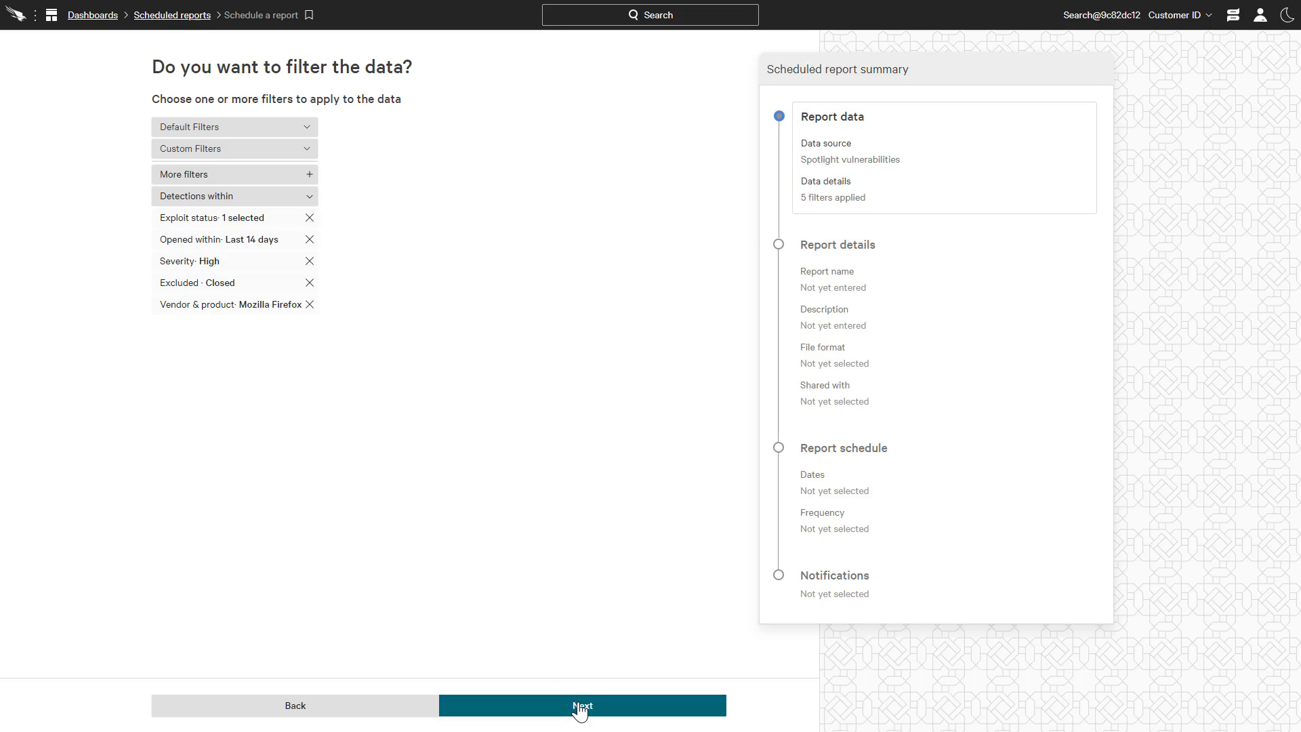
Step: Name the report 'New High Sev Firefox', share it with the analyst account, and proceed to scheduling
{"action": "left_click", "coordinate": [581, 705]}
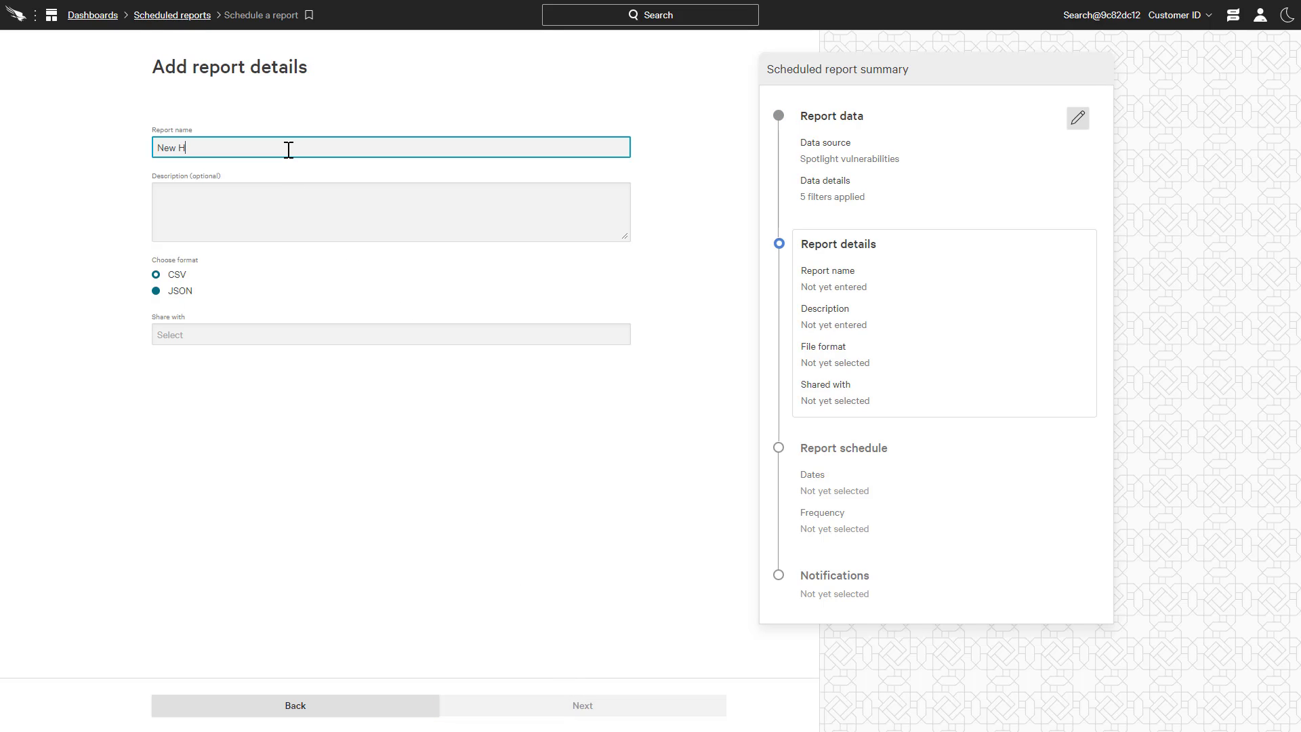
{"action": "type", "text": "igh Sev Firefox"}
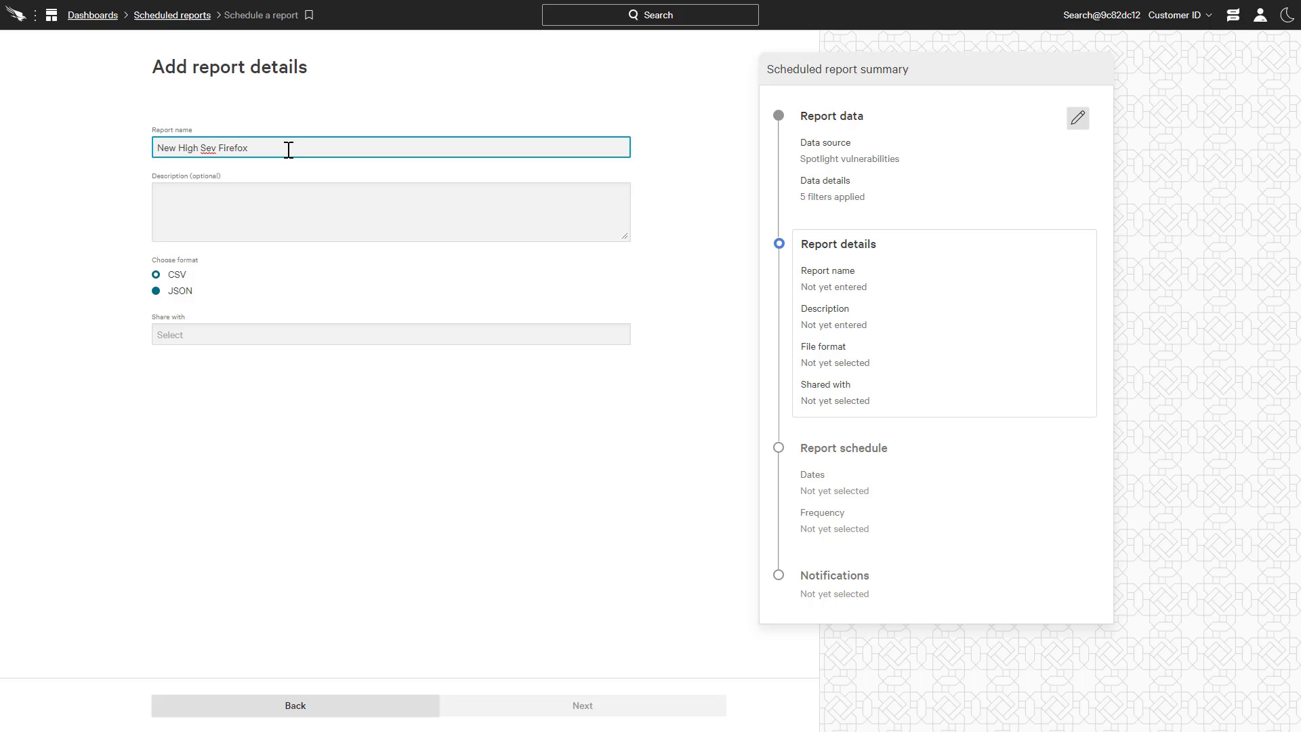
{"action": "mouse_move", "coordinate": [286, 323]}
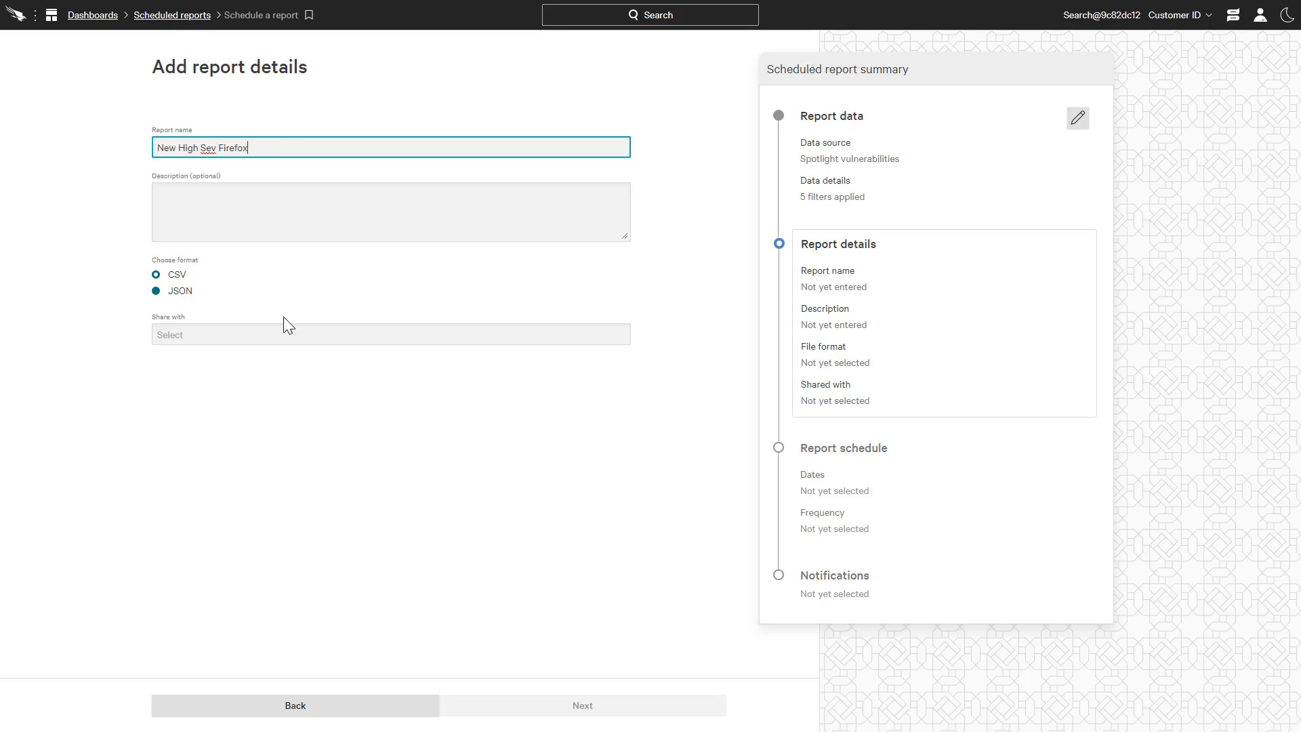
{"action": "left_click", "coordinate": [390, 334]}
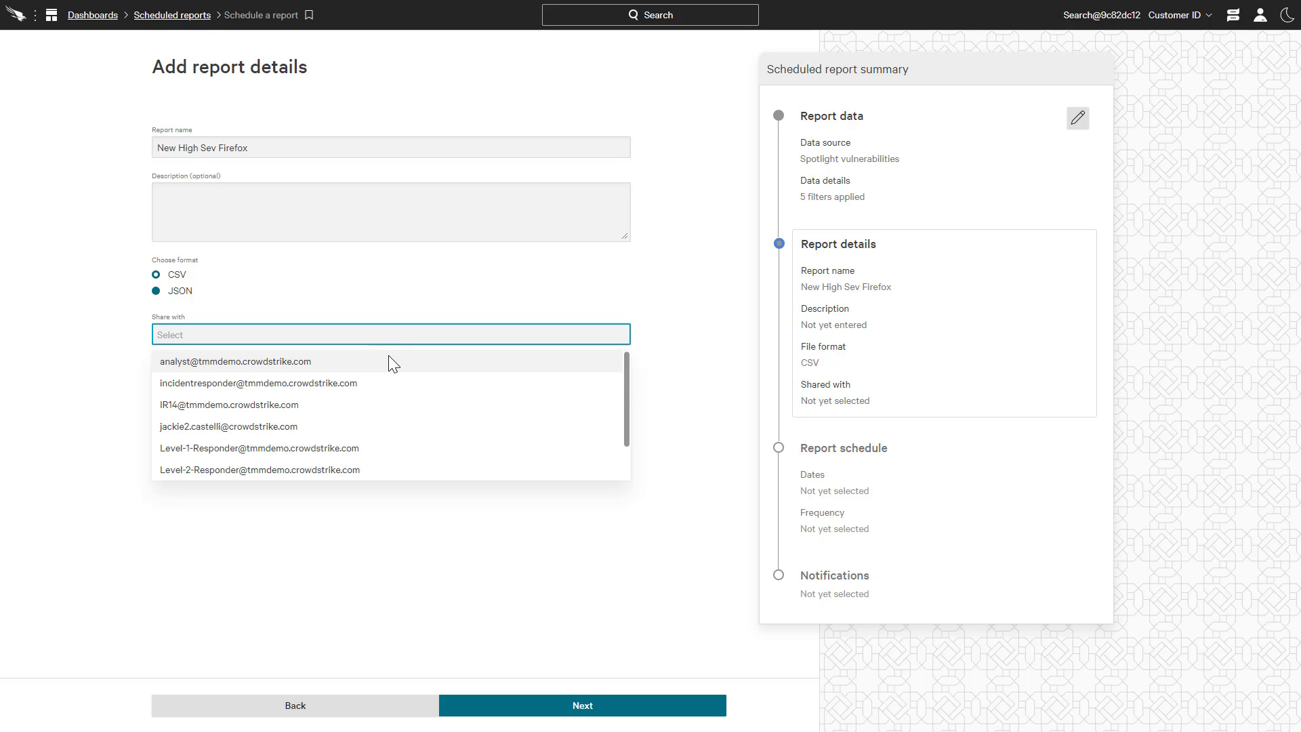
{"action": "left_click", "coordinate": [235, 361]}
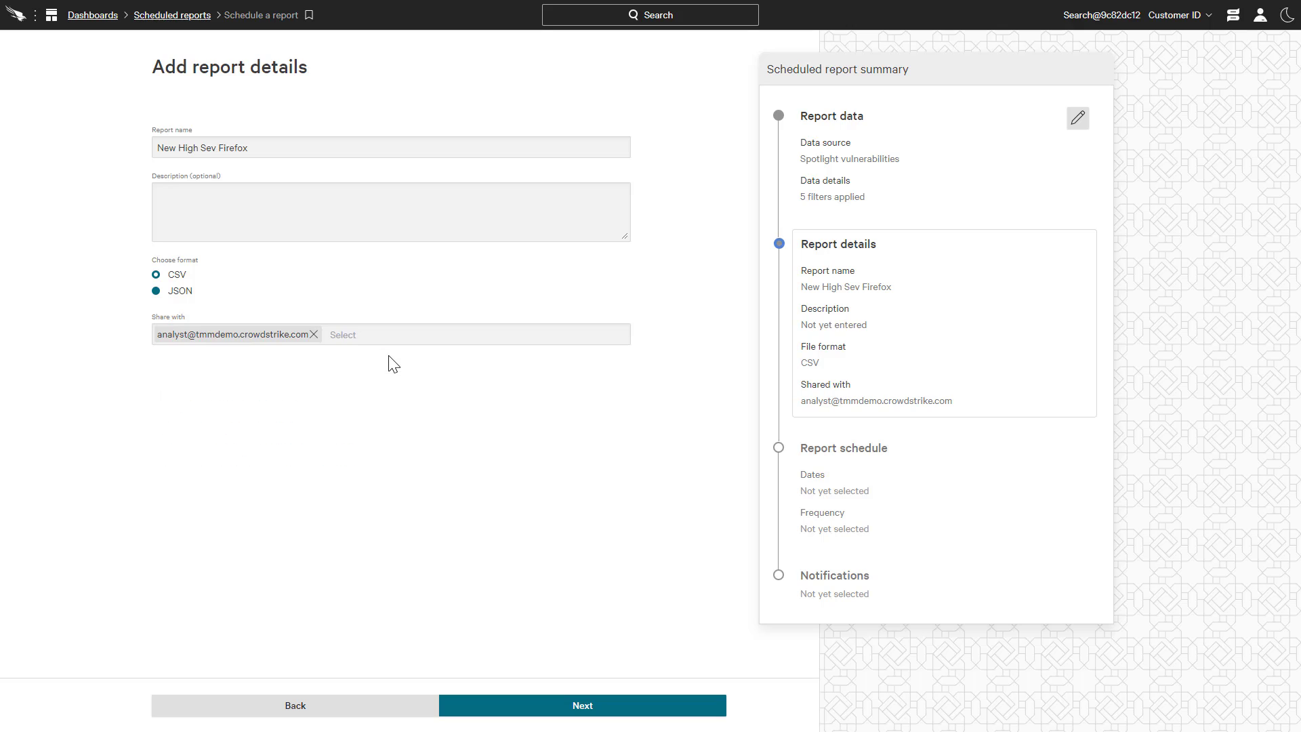
{"action": "left_click", "coordinate": [581, 705]}
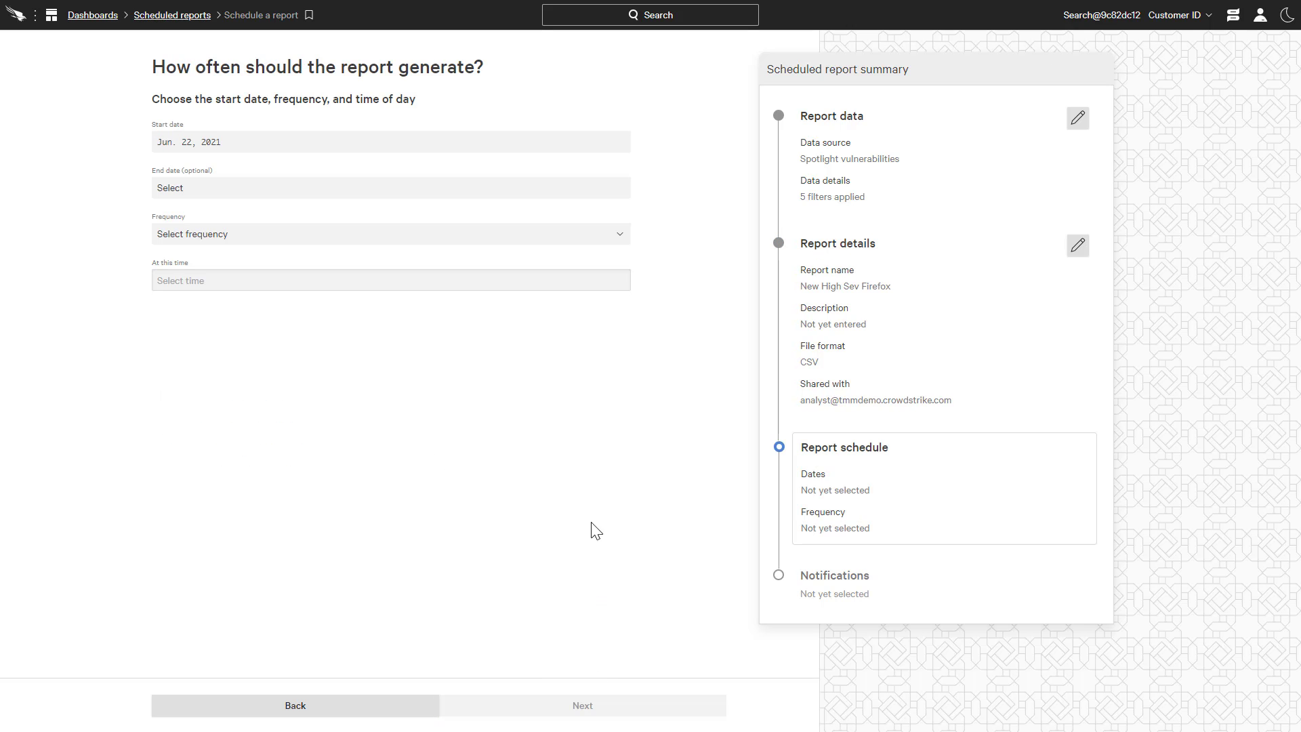
Step: Schedule the report weekly on Monday at 8 AM UTC with an end date of Dec 31 2021
{"action": "left_click", "coordinate": [390, 186]}
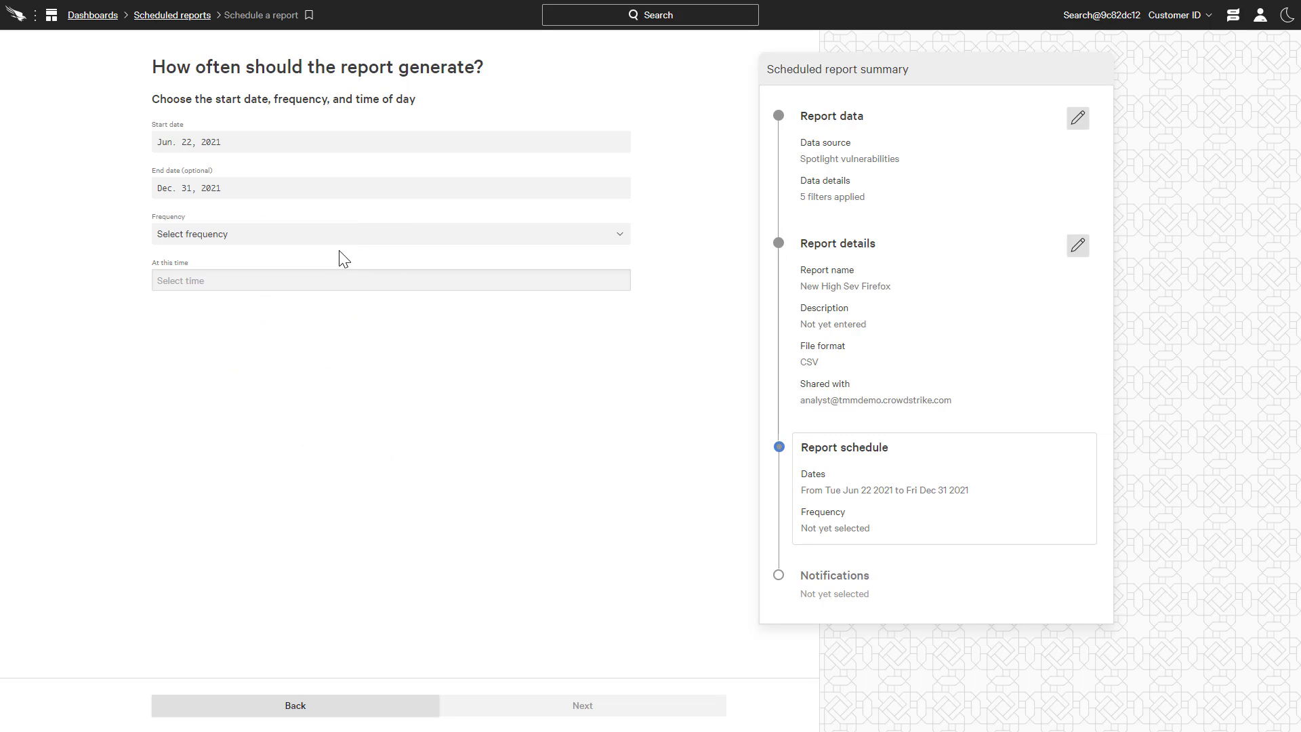
{"action": "left_click", "coordinate": [389, 233]}
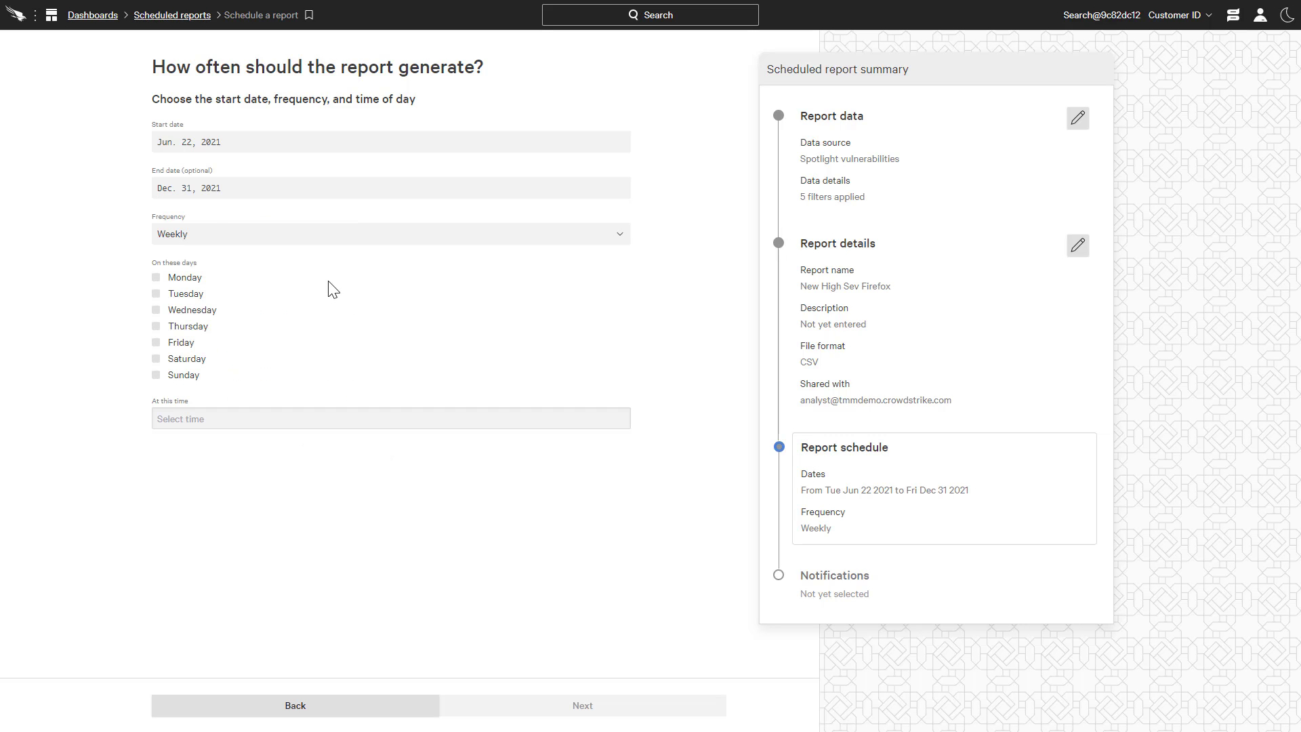
{"action": "left_click", "coordinate": [156, 277]}
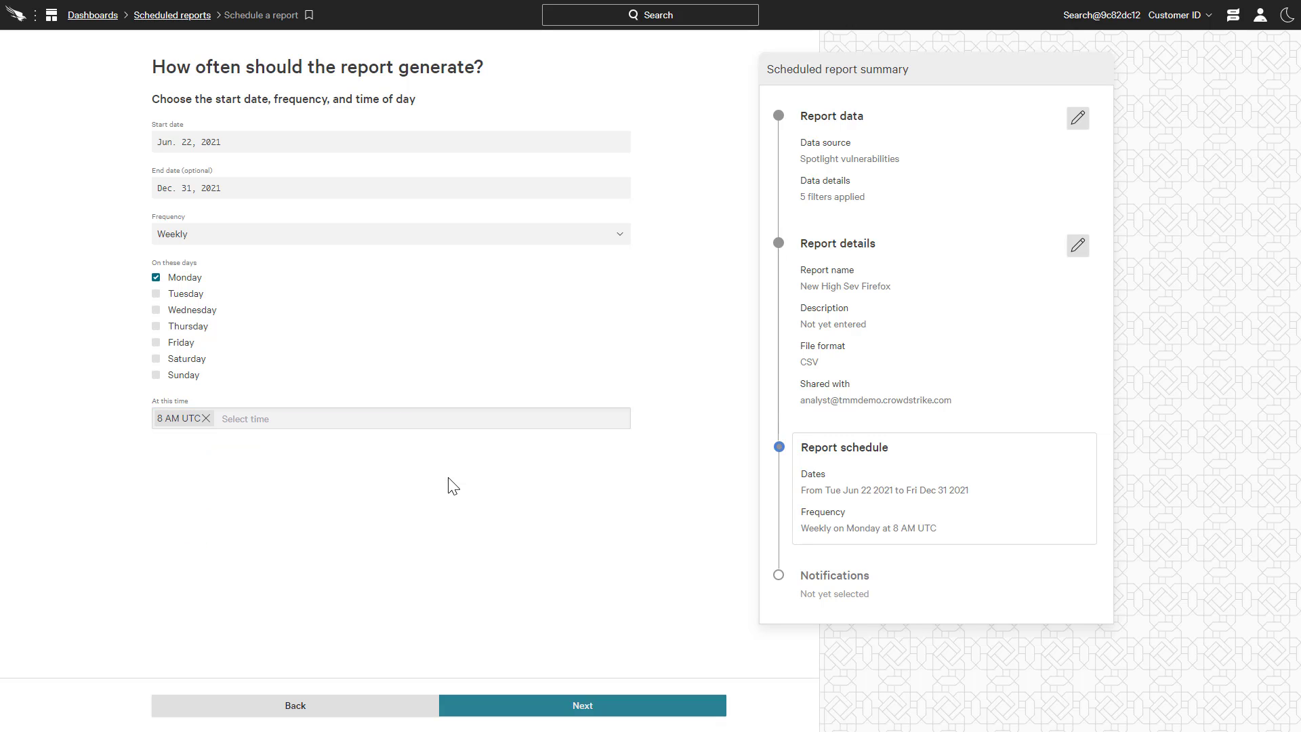
{"action": "left_click", "coordinate": [581, 704]}
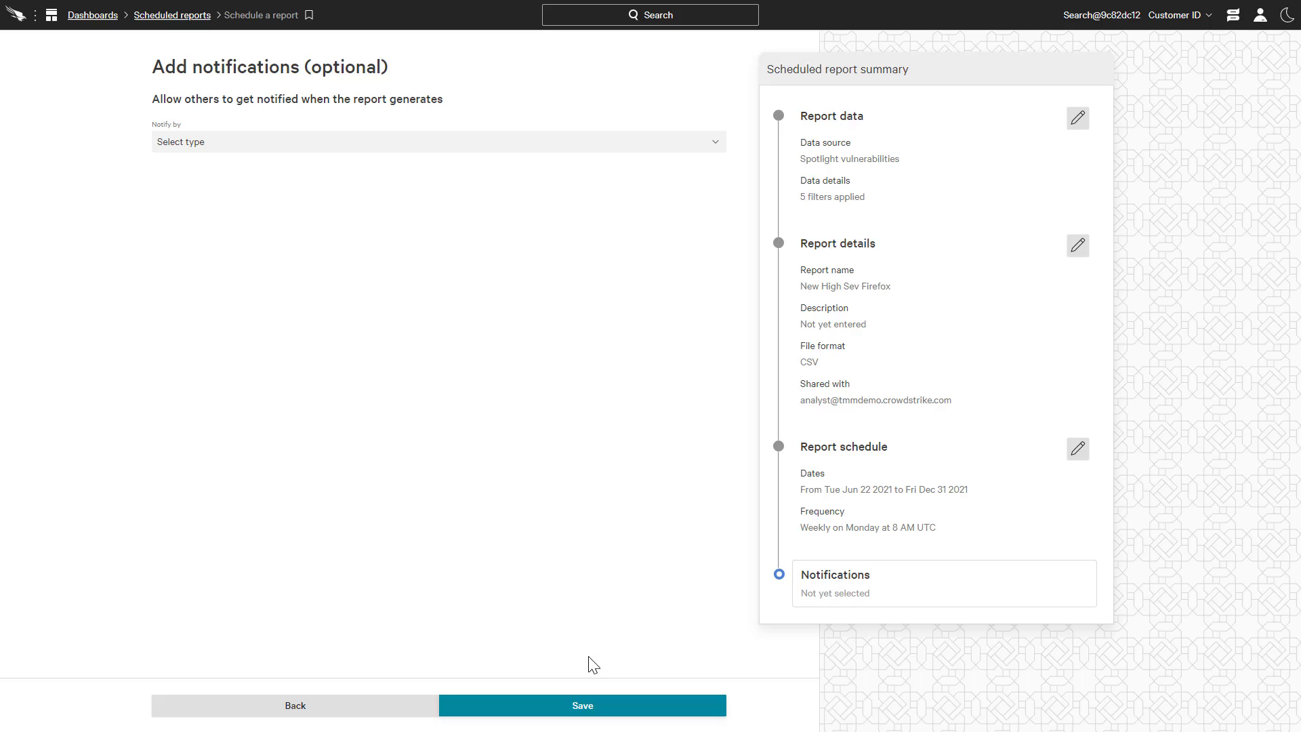
Step: Add a Slack message notification to the TMM Dalek channel for when the report generates
{"action": "left_click", "coordinate": [435, 141]}
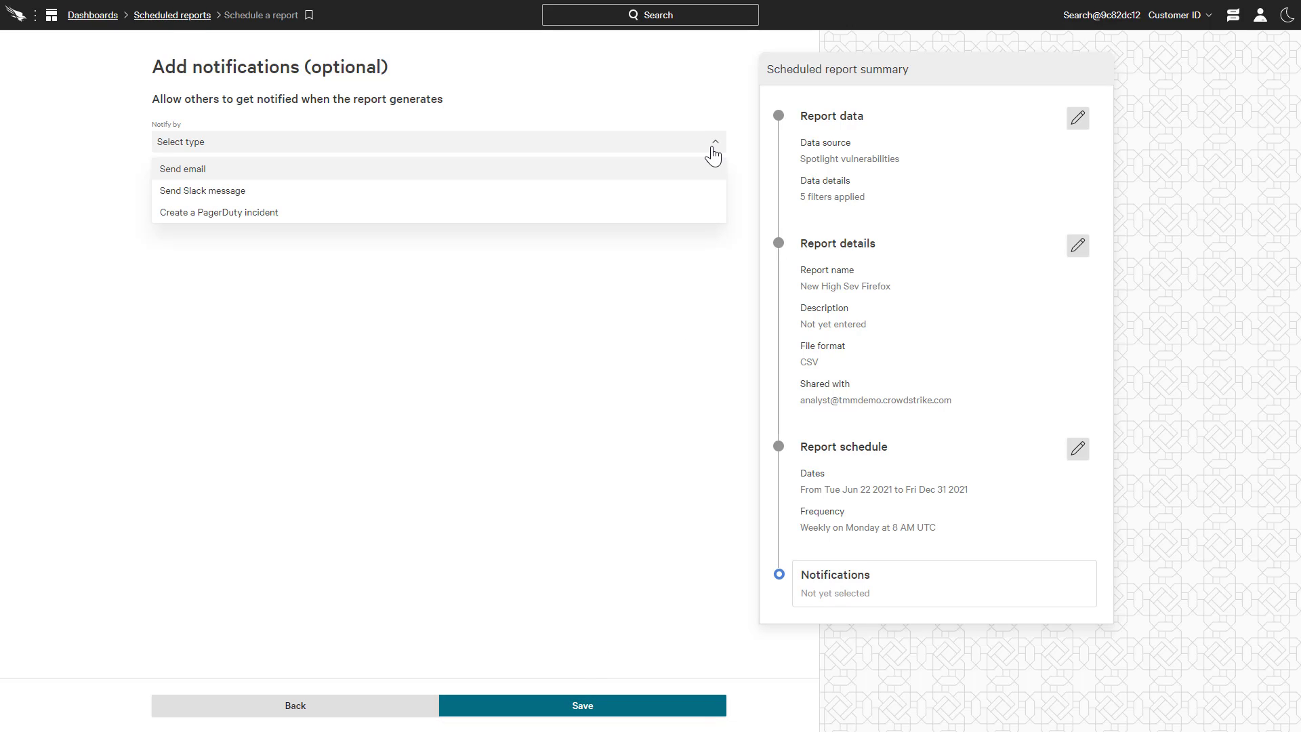
{"action": "mouse_move", "coordinate": [705, 191]}
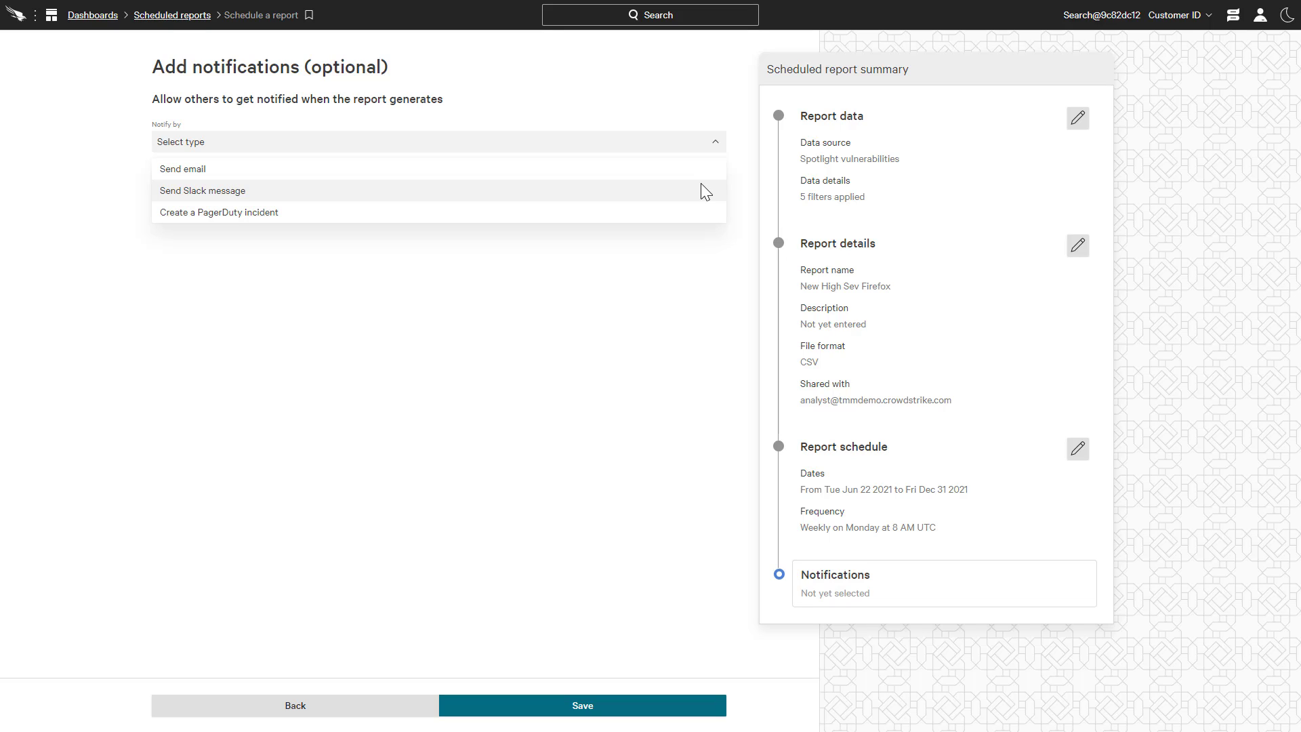
{"action": "left_click", "coordinate": [202, 190]}
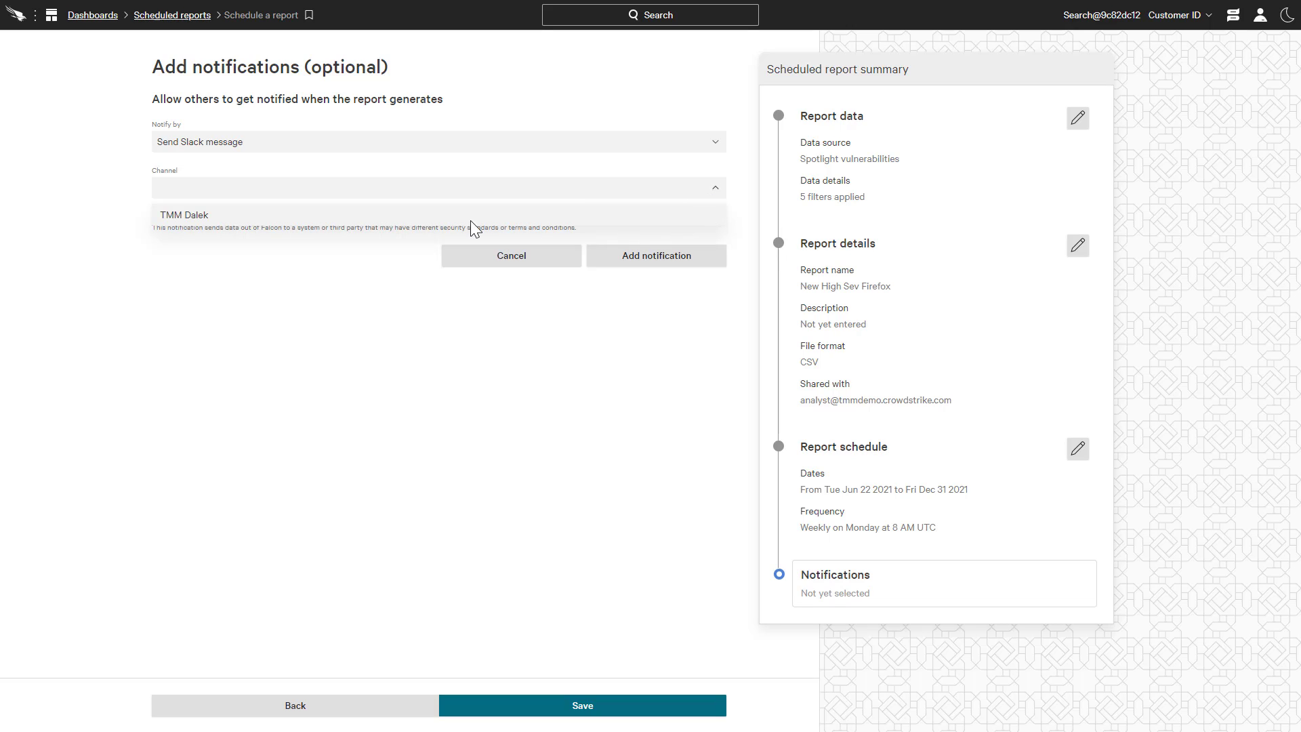
{"action": "left_click", "coordinate": [183, 215]}
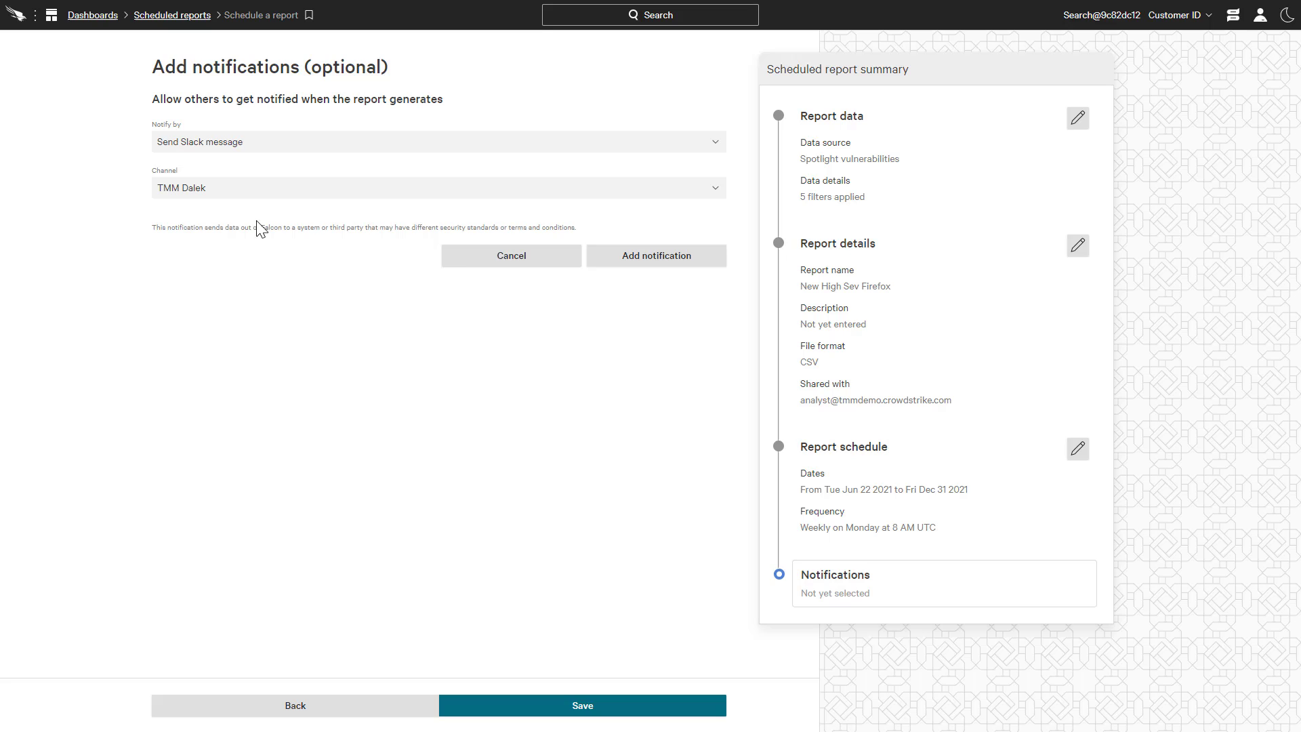
{"action": "left_click", "coordinate": [656, 255]}
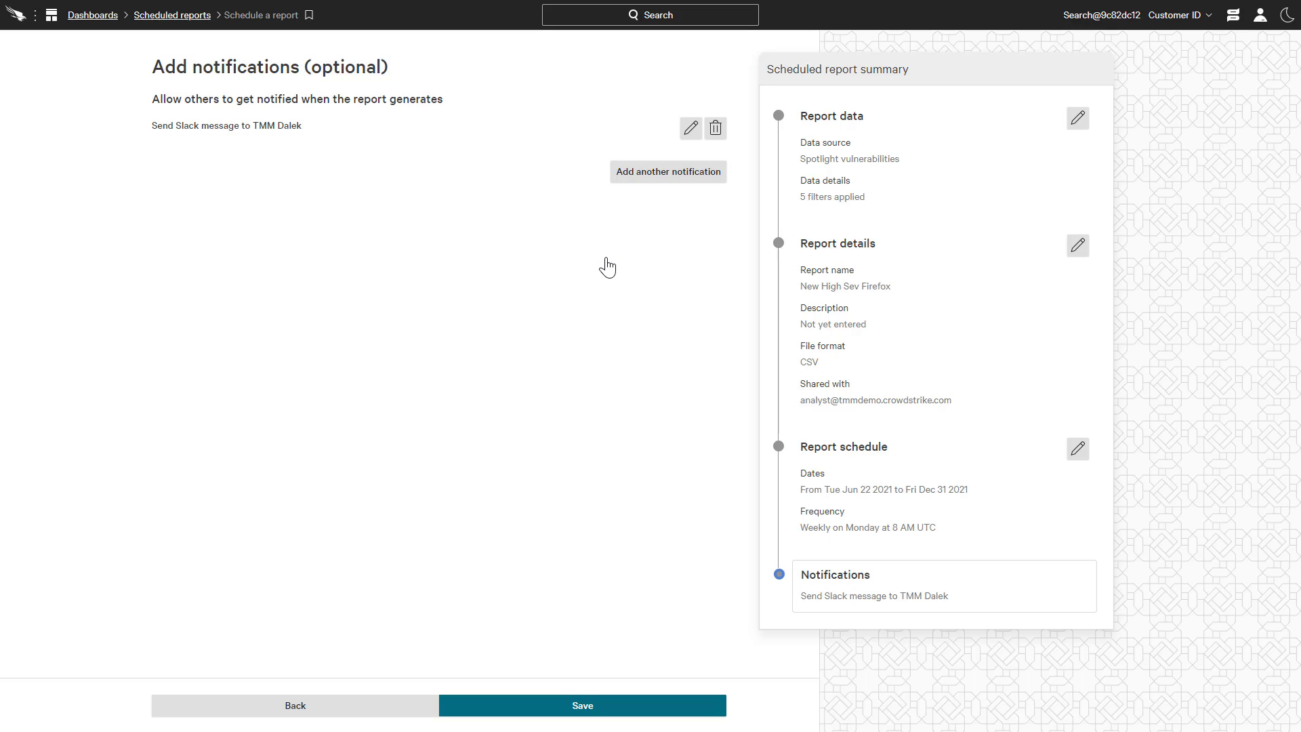
{"action": "mouse_move", "coordinate": [624, 705]}
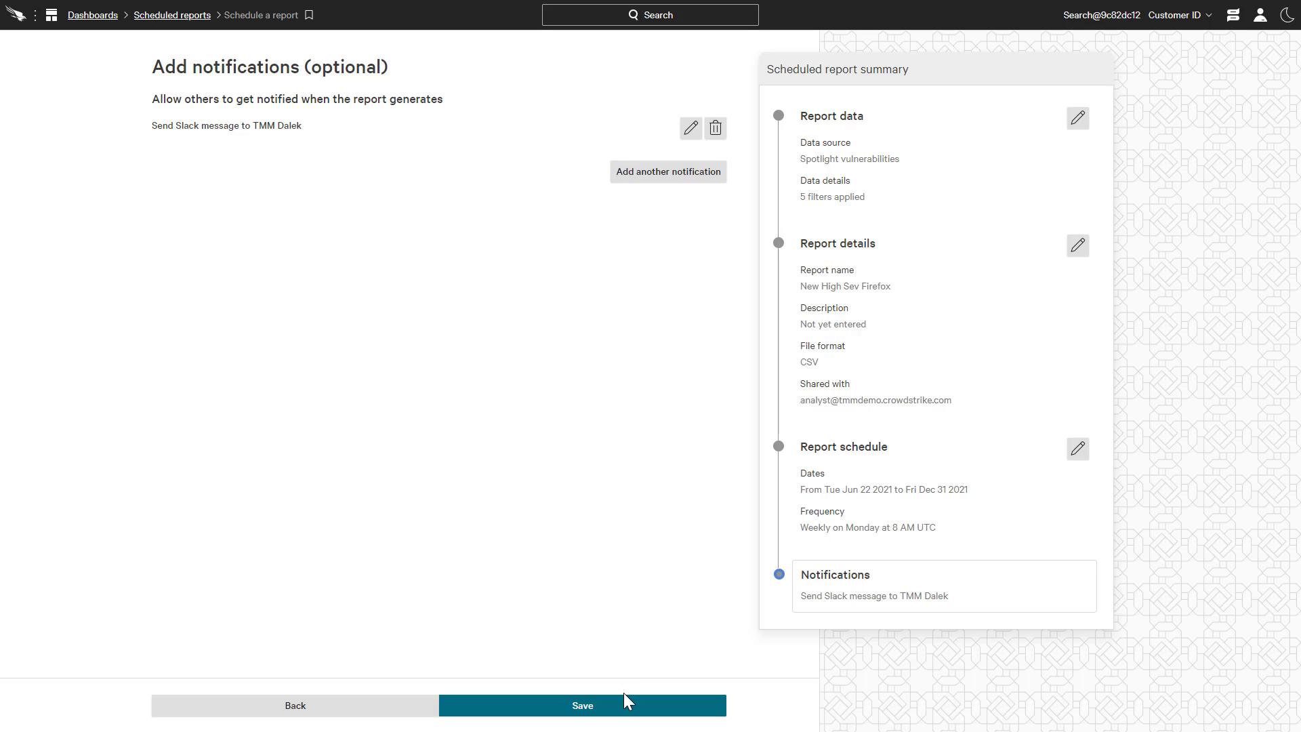
Step: Save New High Sev Firefox as an Active scheduled report and start creating another one
{"action": "left_click", "coordinate": [581, 704]}
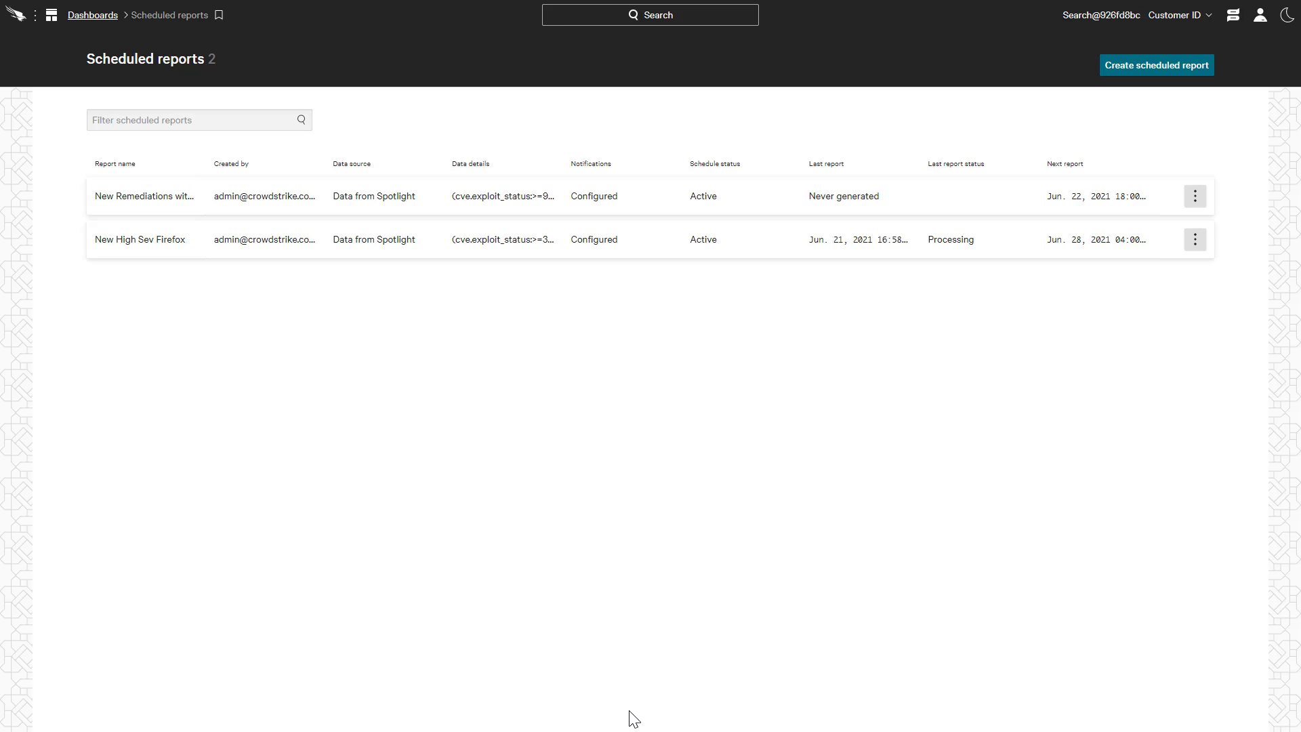
{"action": "mouse_move", "coordinate": [1150, 290]}
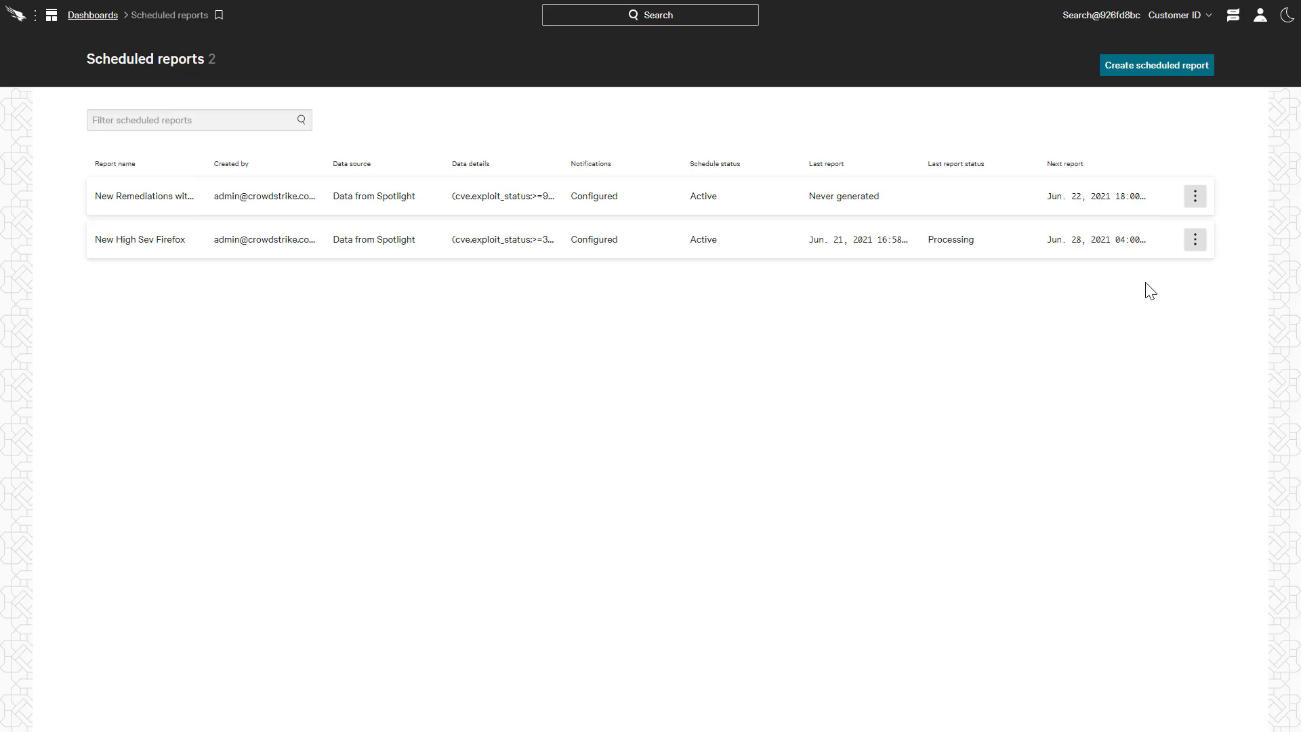
{"action": "left_click", "coordinate": [1194, 238]}
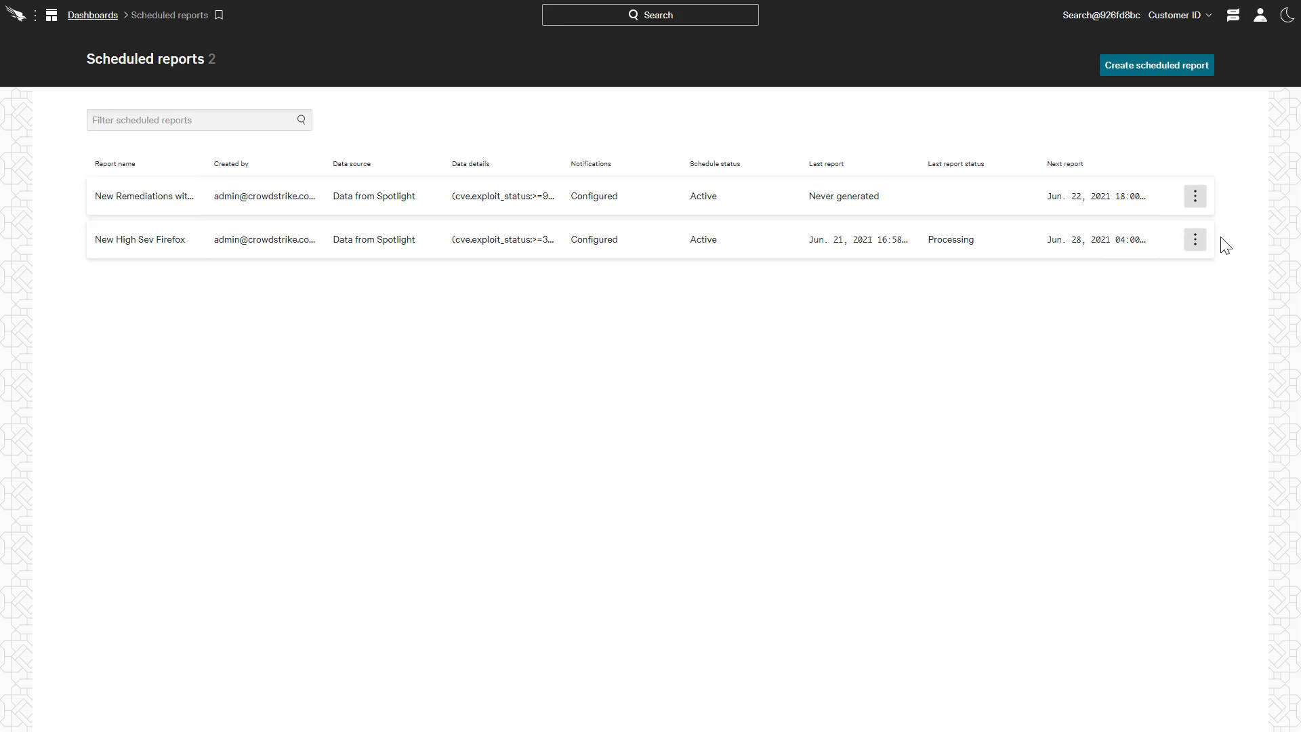
{"action": "mouse_move", "coordinate": [1169, 89]}
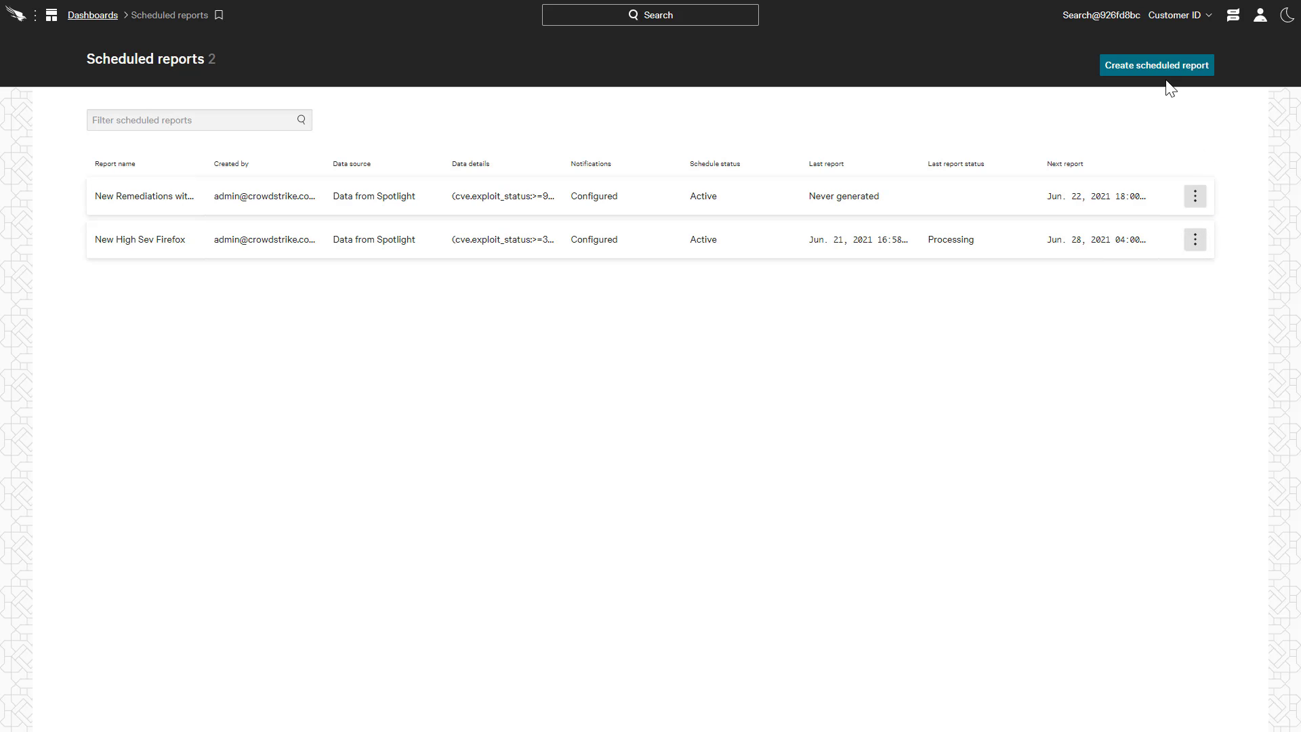
{"action": "left_click", "coordinate": [1155, 65]}
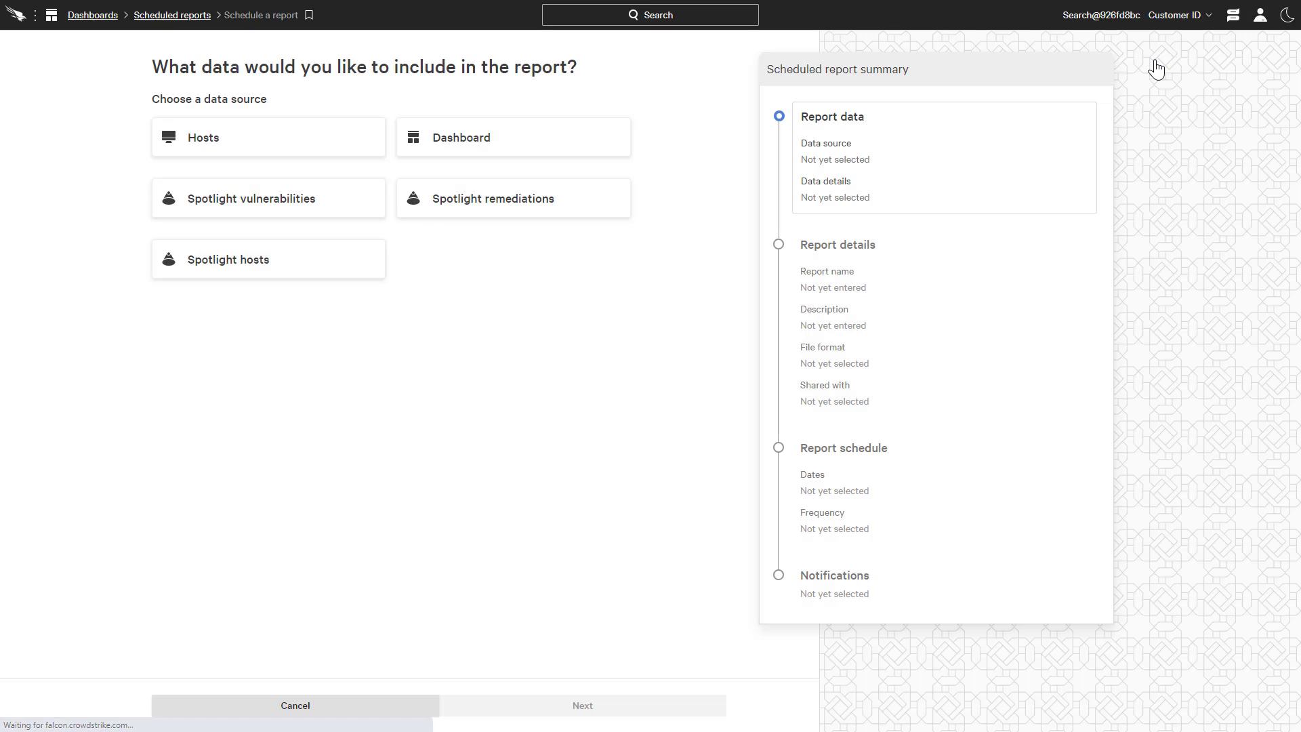